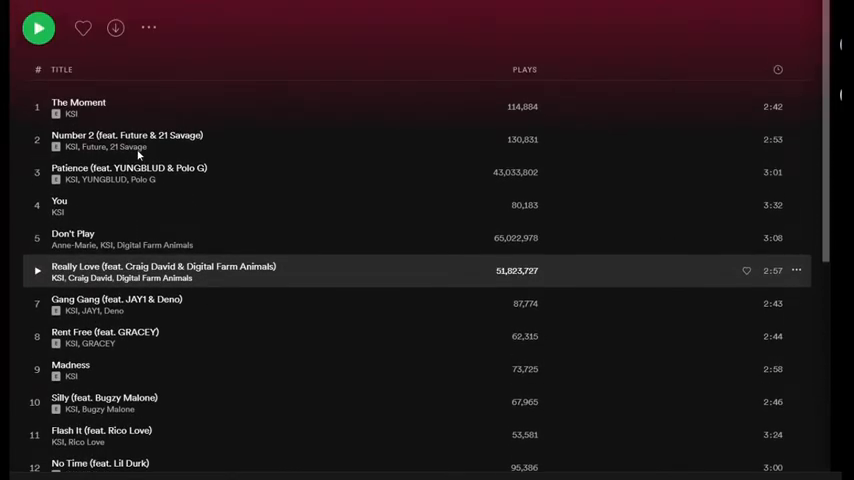
{"action": "mouse_move", "coordinate": [308, 3]}
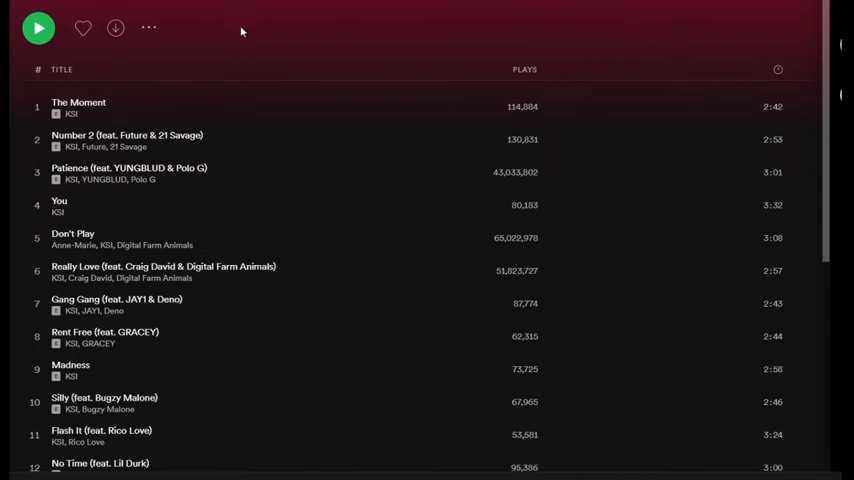
{"action": "scroll", "scroll_direction": "down", "scroll_amount": 3}
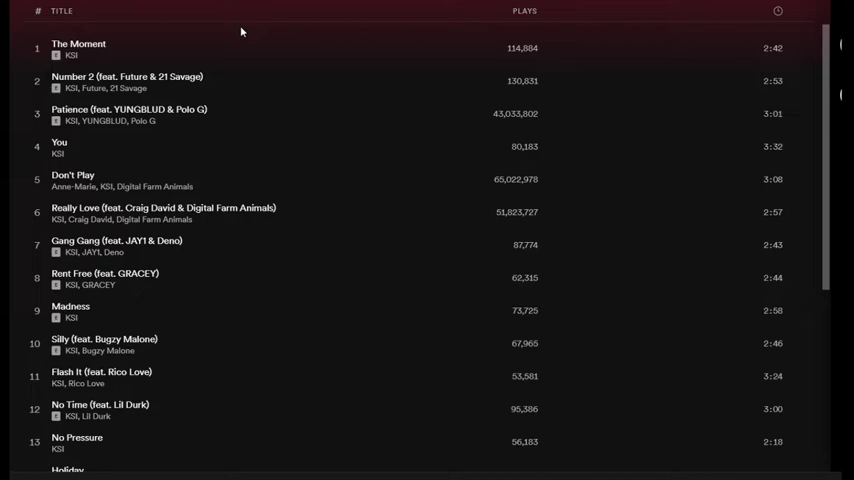
{"action": "scroll", "scroll_direction": "down", "scroll_amount": 3}
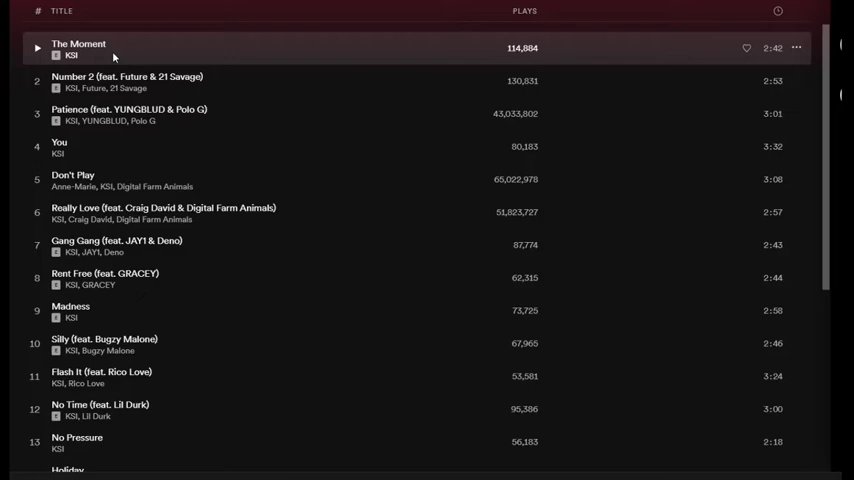
{"action": "mouse_move", "coordinate": [242, 150]}
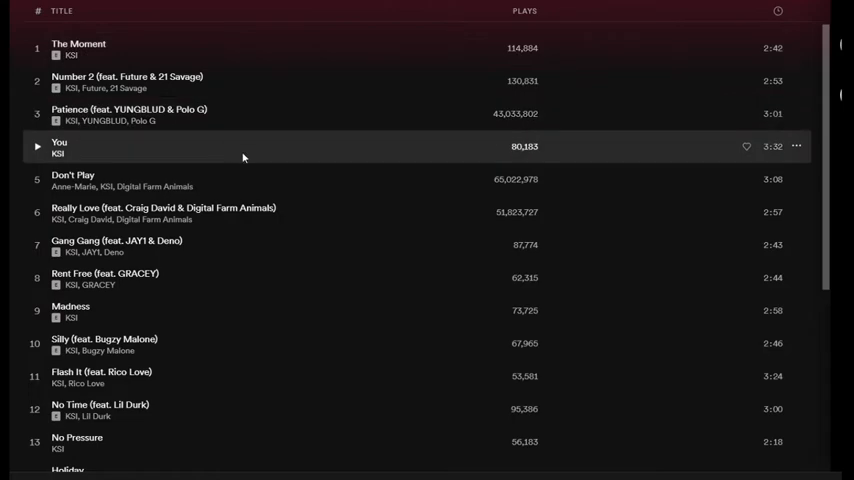
{"action": "scroll", "scroll_direction": "down", "scroll_amount": 3}
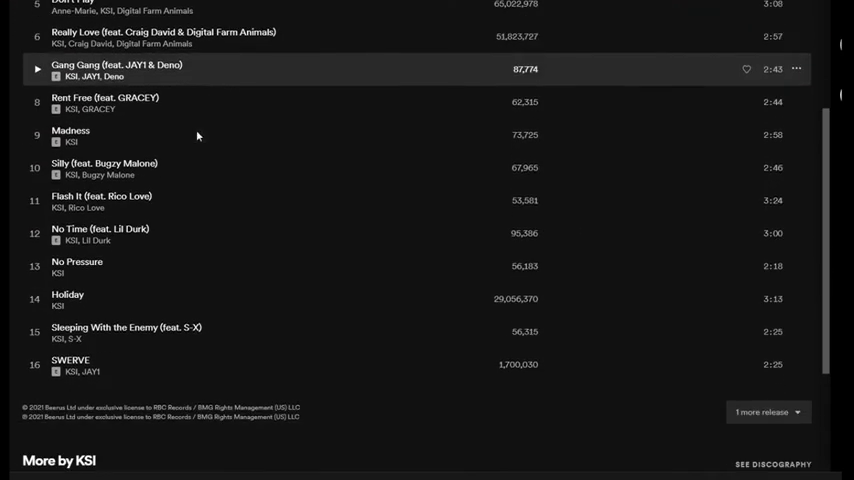
{"action": "mouse_move", "coordinate": [160, 174]}
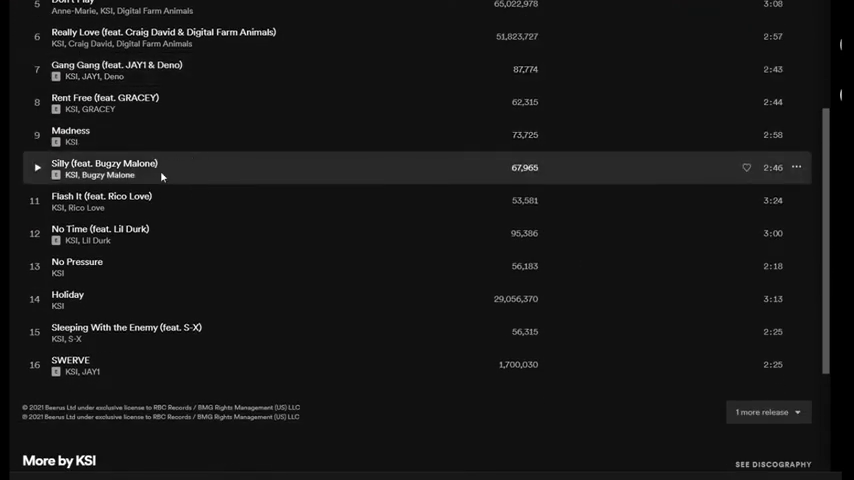
{"action": "scroll", "scroll_direction": "down", "scroll_amount": 3}
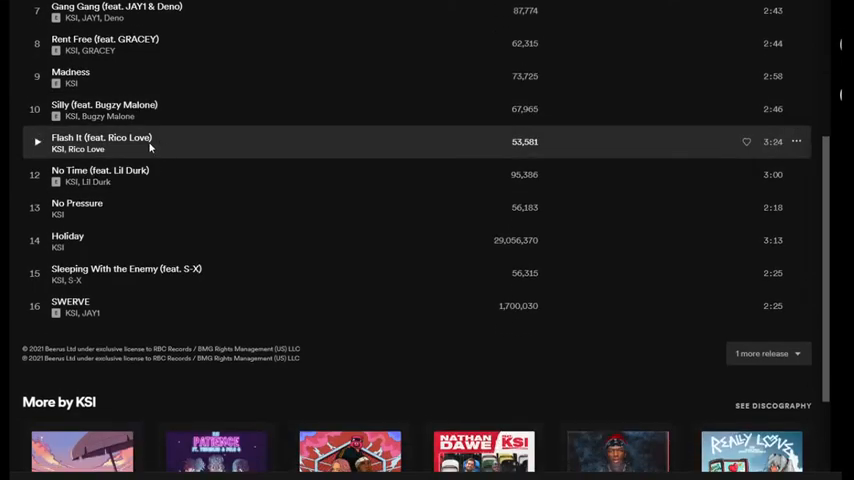
{"action": "mouse_move", "coordinate": [168, 290]}
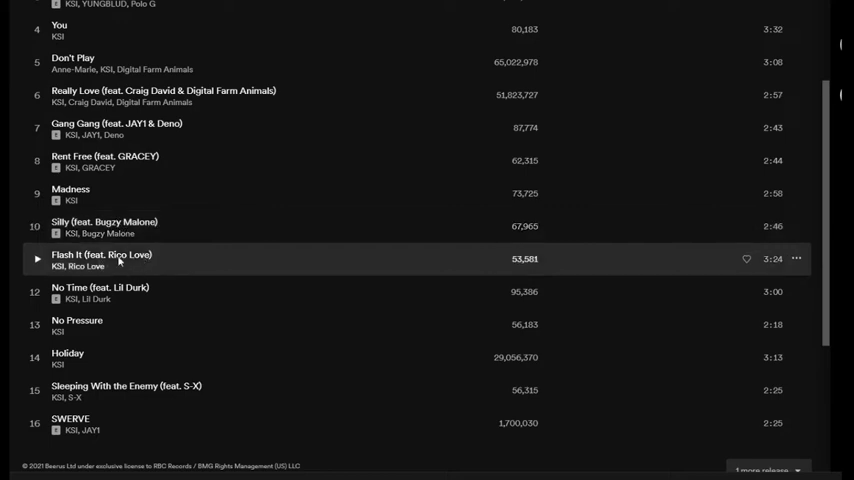
{"action": "mouse_move", "coordinate": [181, 267]}
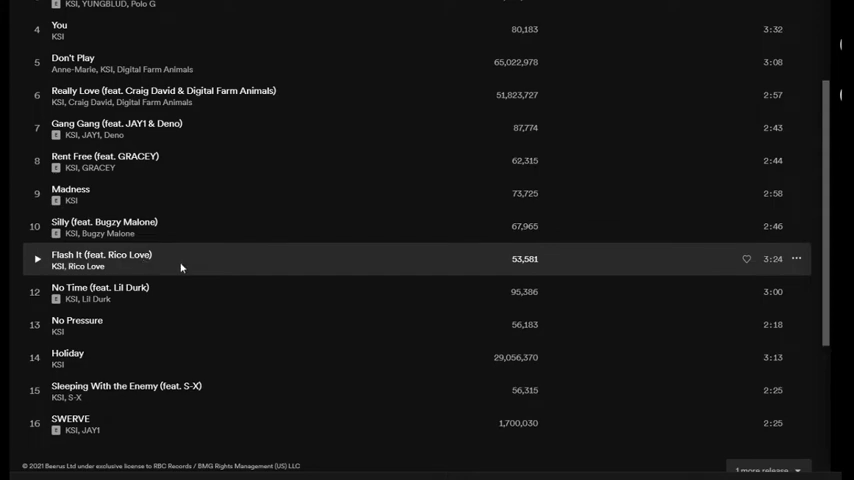
{"action": "scroll", "scroll_direction": "up", "scroll_amount": 3}
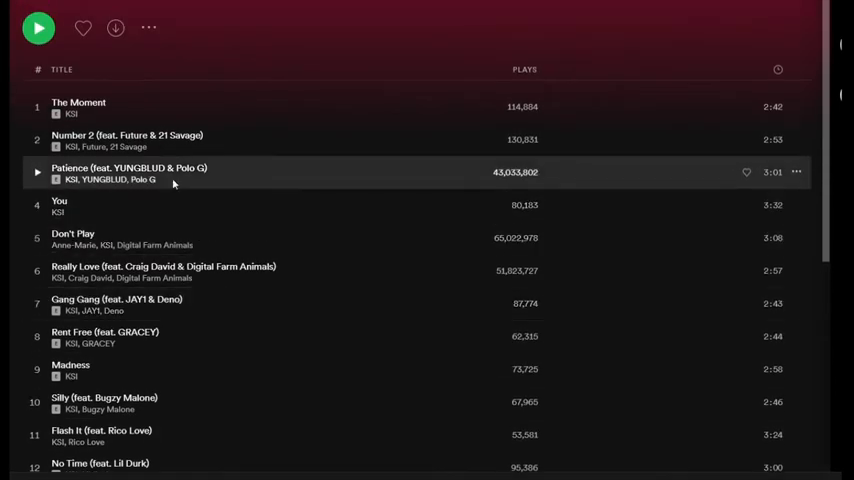
{"action": "mouse_move", "coordinate": [212, 139]}
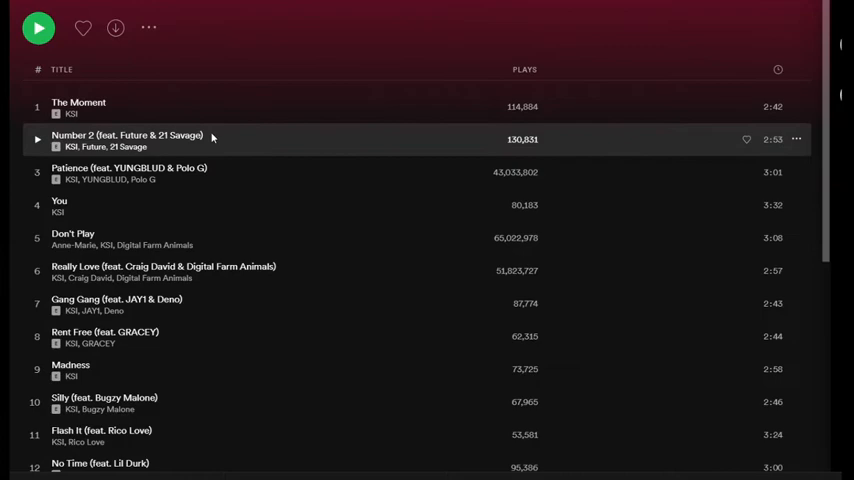
{"action": "mouse_move", "coordinate": [253, 148]}
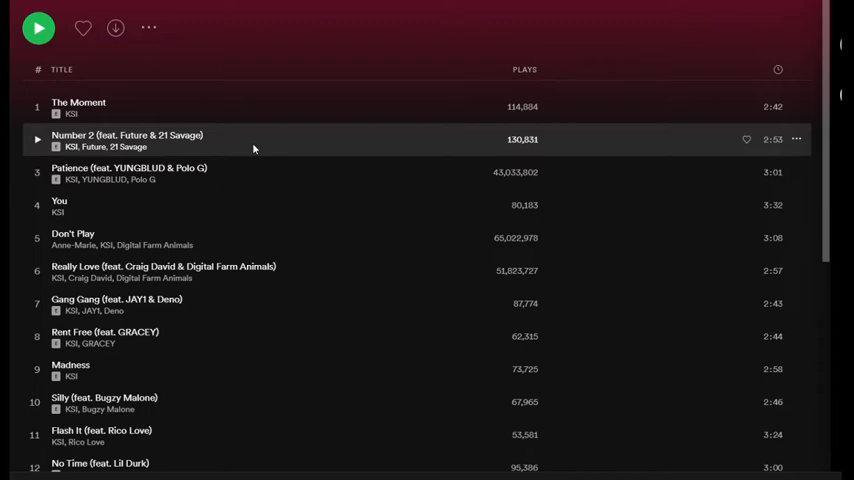
{"action": "mouse_move", "coordinate": [113, 90]}
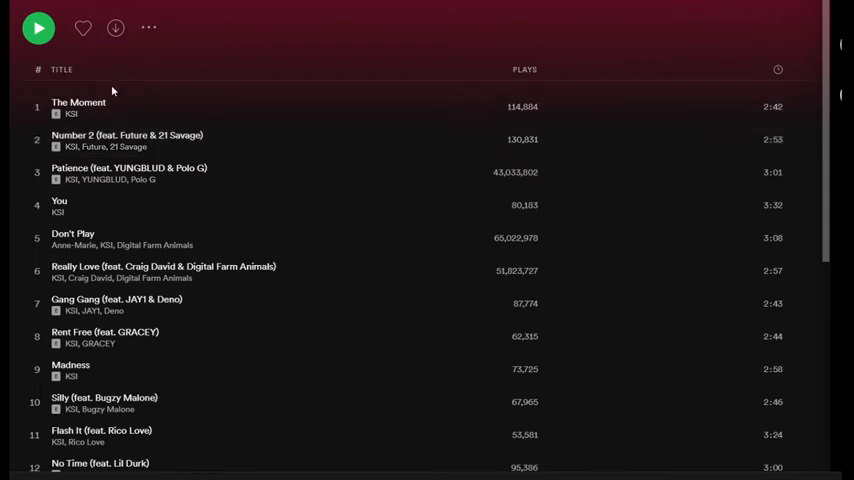
{"action": "scroll", "scroll_direction": "down", "scroll_amount": 3}
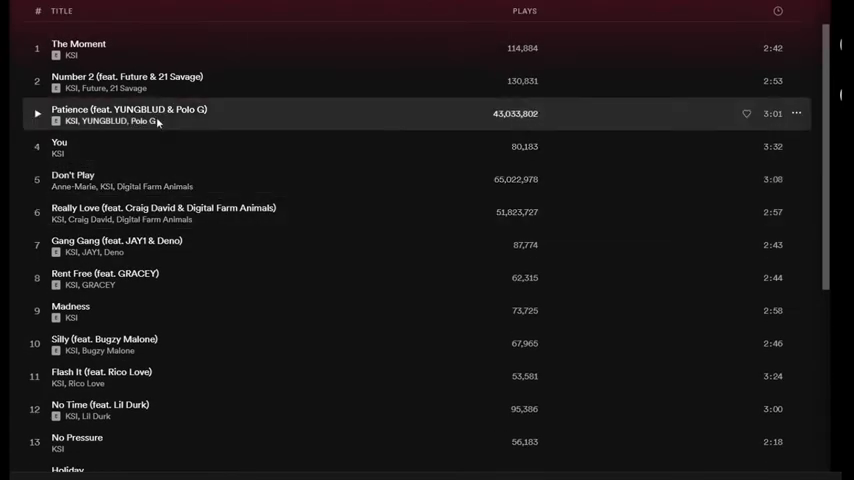
{"action": "mouse_move", "coordinate": [208, 128]}
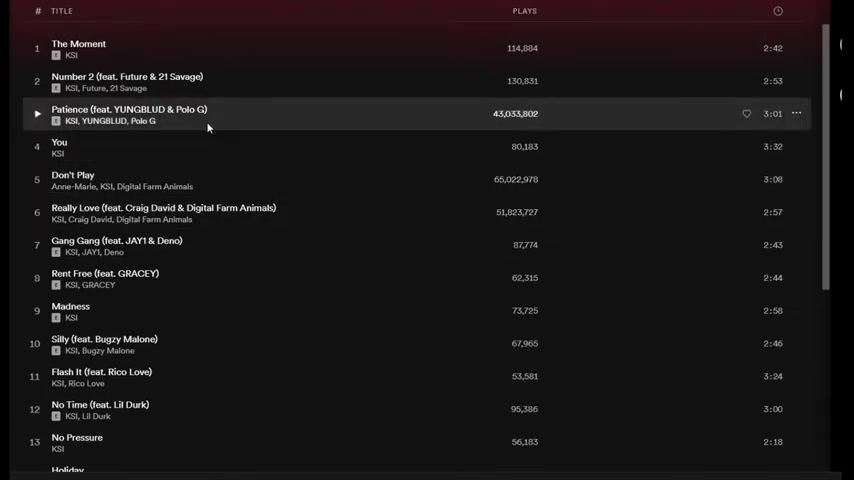
{"action": "scroll", "scroll_direction": "down", "scroll_amount": 3}
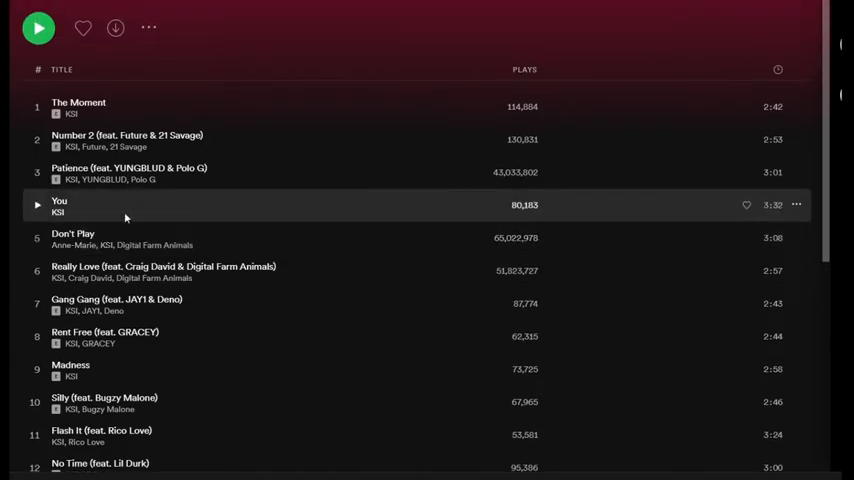
{"action": "mouse_move", "coordinate": [101, 214]}
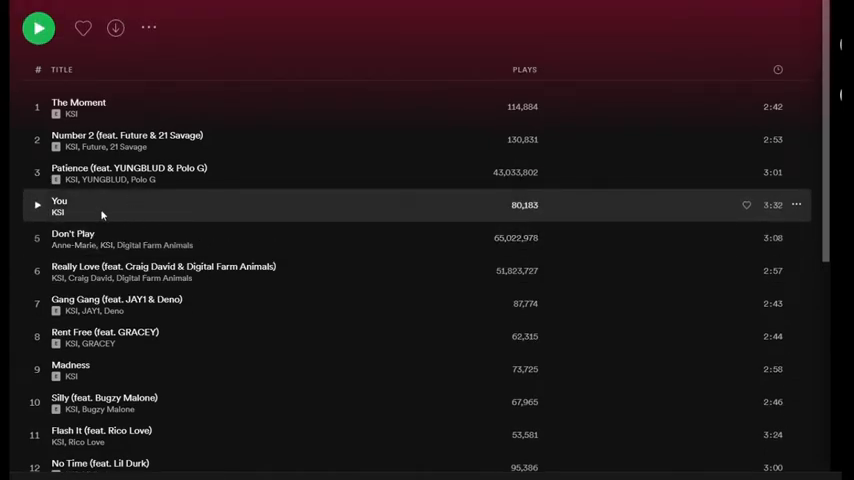
{"action": "mouse_move", "coordinate": [283, 270]}
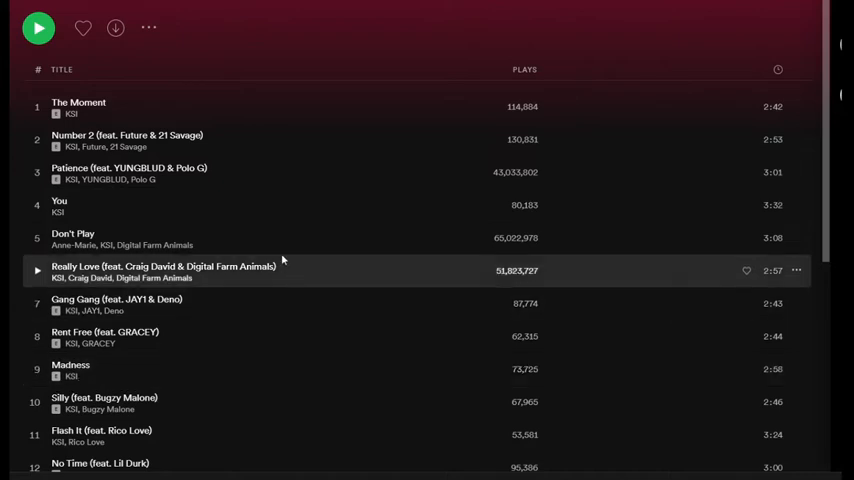
{"action": "mouse_move", "coordinate": [280, 238]}
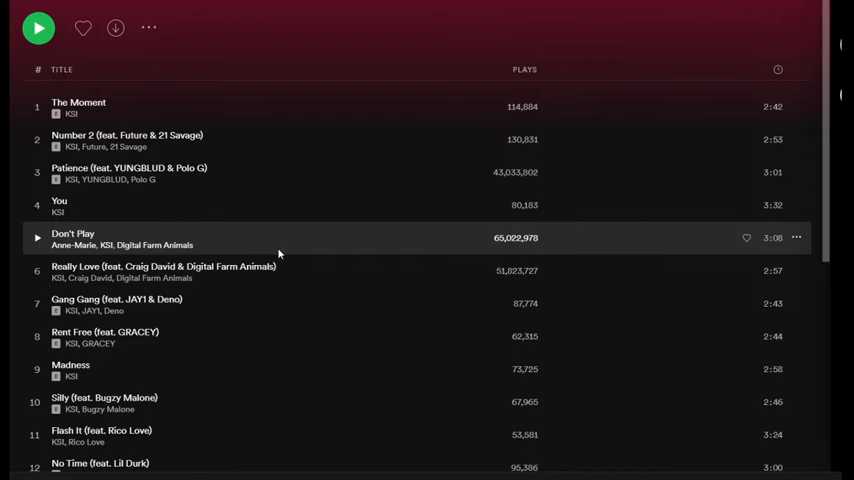
{"action": "mouse_move", "coordinate": [221, 227]}
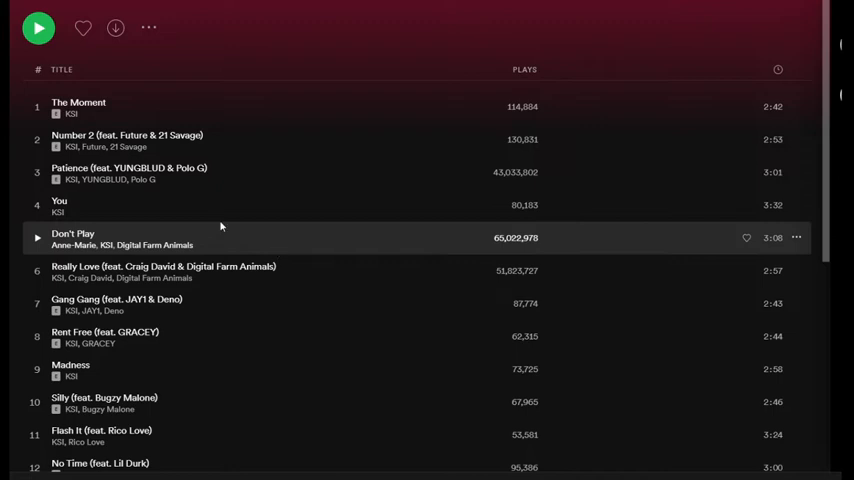
{"action": "mouse_move", "coordinate": [92, 204]}
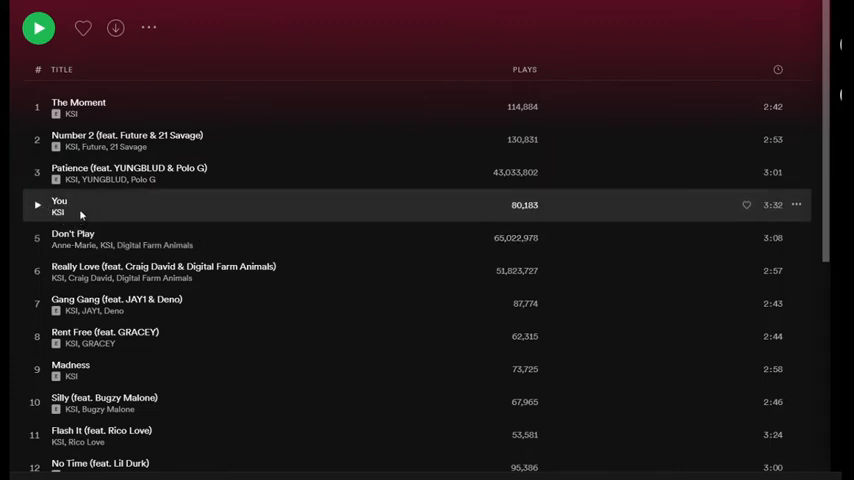
{"action": "mouse_move", "coordinate": [86, 207]}
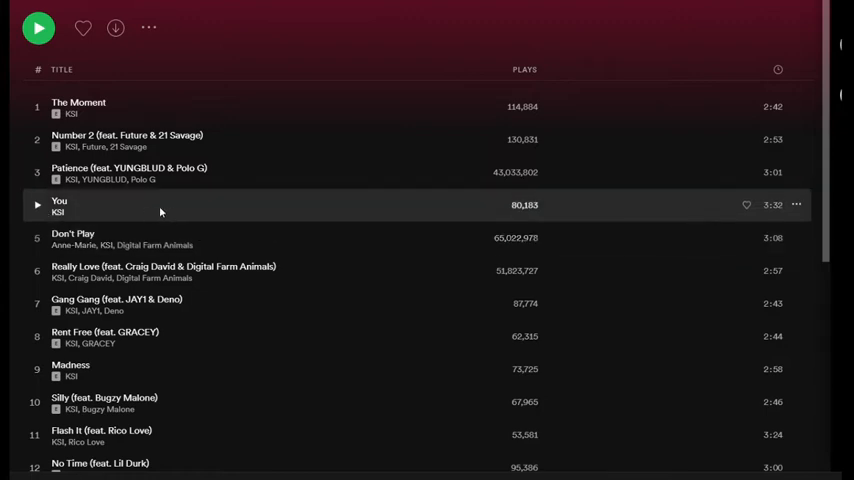
{"action": "scroll", "scroll_direction": "down", "scroll_amount": 3}
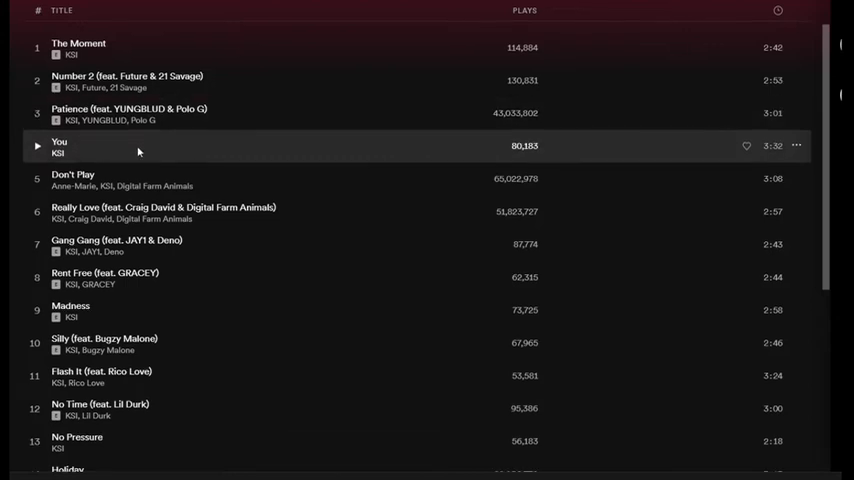
{"action": "scroll", "scroll_direction": "down", "scroll_amount": 3}
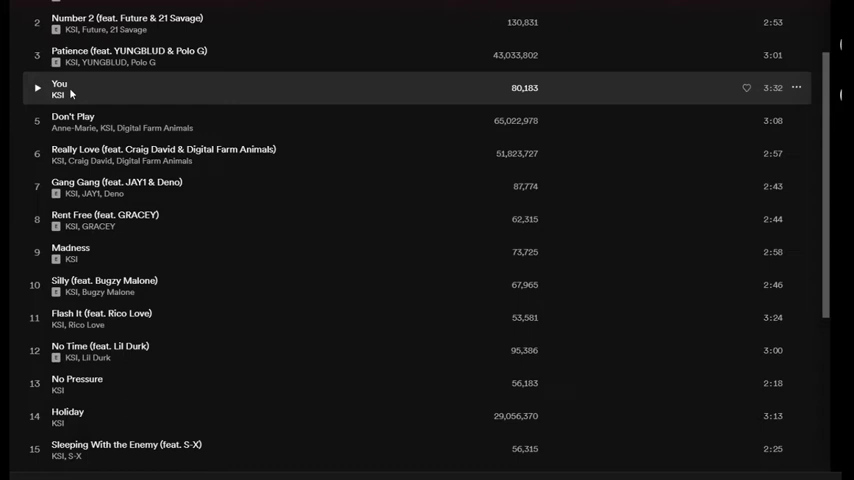
{"action": "mouse_move", "coordinate": [420, 300]}
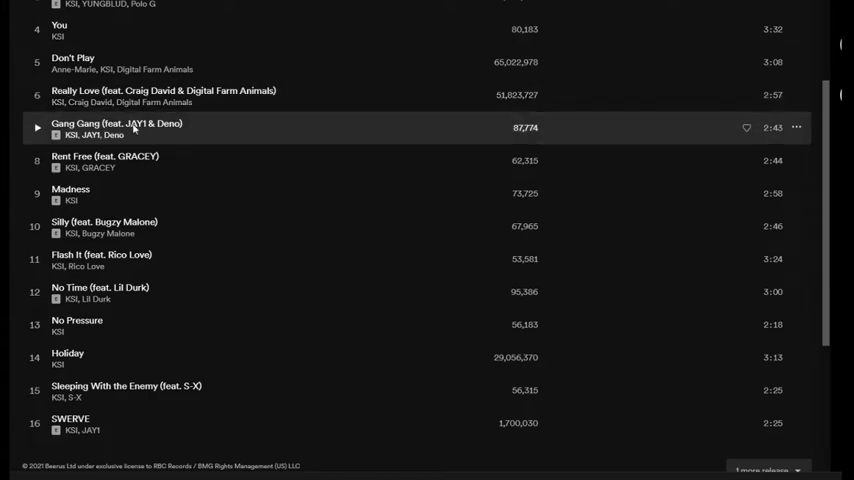
{"action": "mouse_move", "coordinate": [172, 125]}
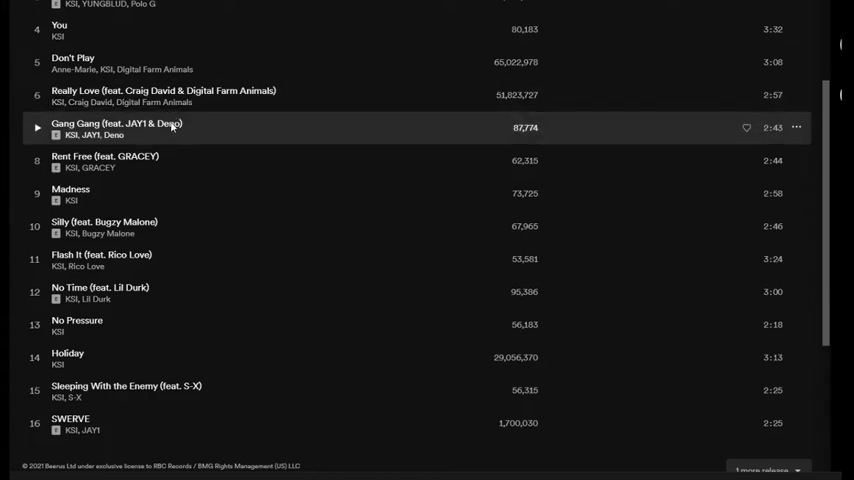
{"action": "mouse_move", "coordinate": [138, 172]}
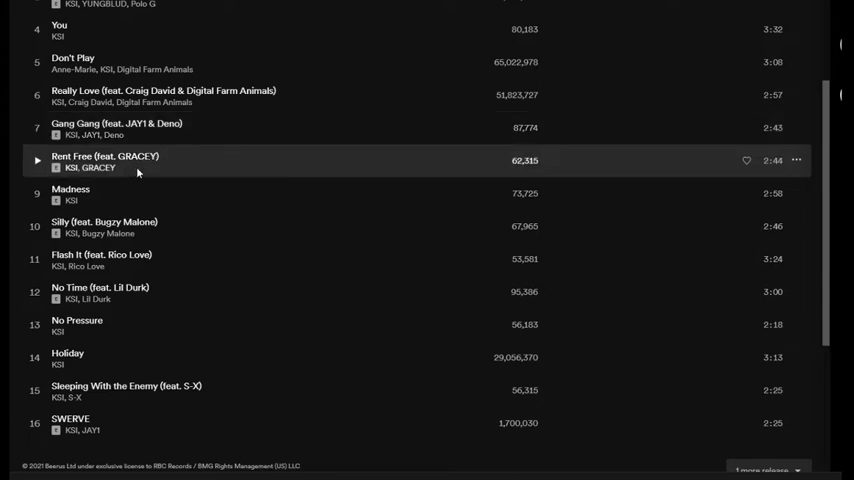
{"action": "mouse_move", "coordinate": [133, 167]}
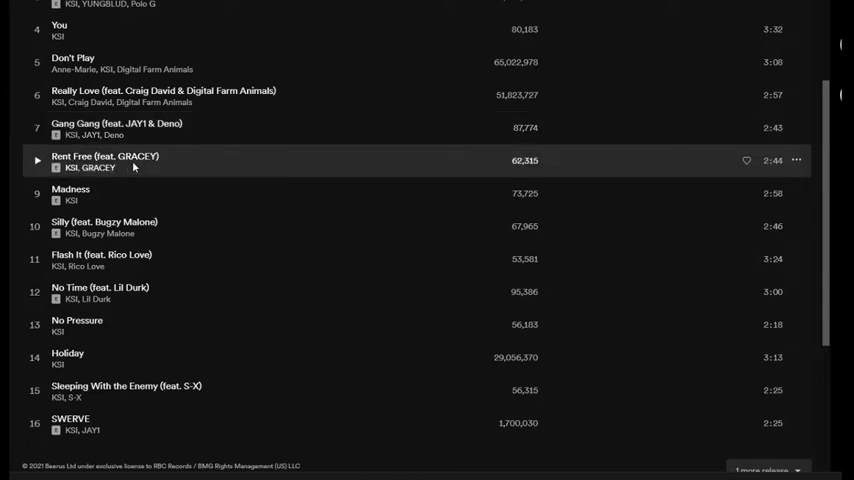
{"action": "mouse_move", "coordinate": [164, 163]}
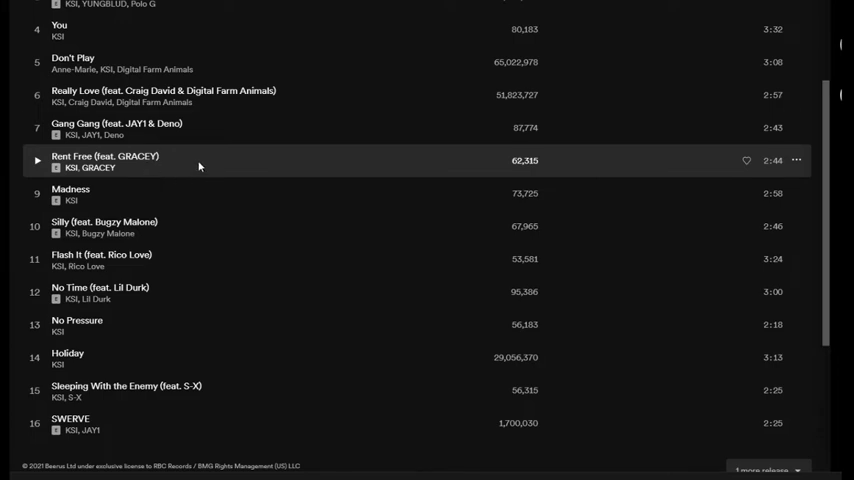
{"action": "mouse_move", "coordinate": [156, 167]}
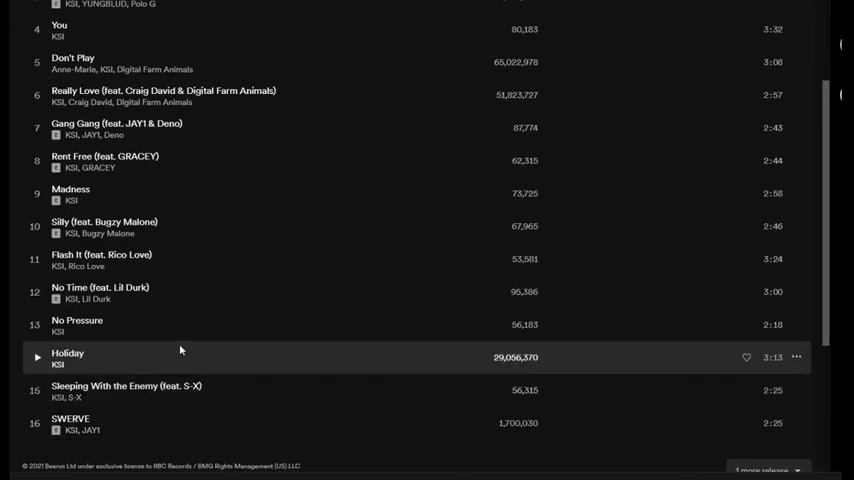
{"action": "mouse_move", "coordinate": [198, 362]}
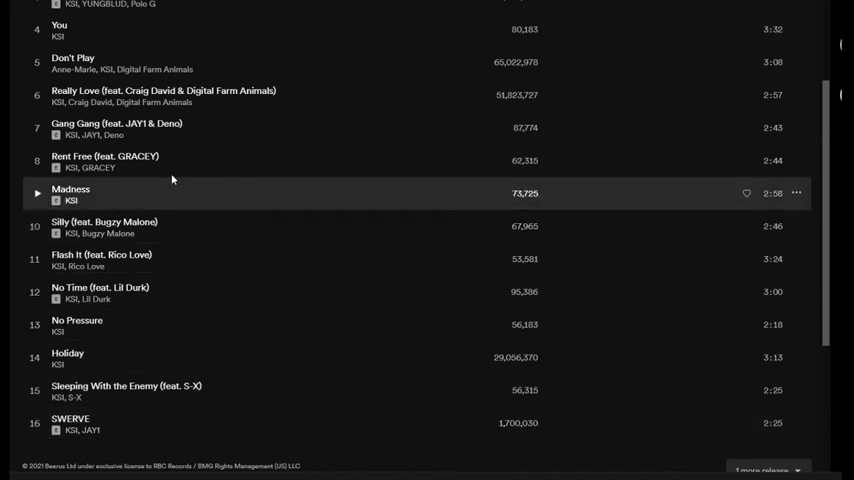
{"action": "mouse_move", "coordinate": [133, 160]}
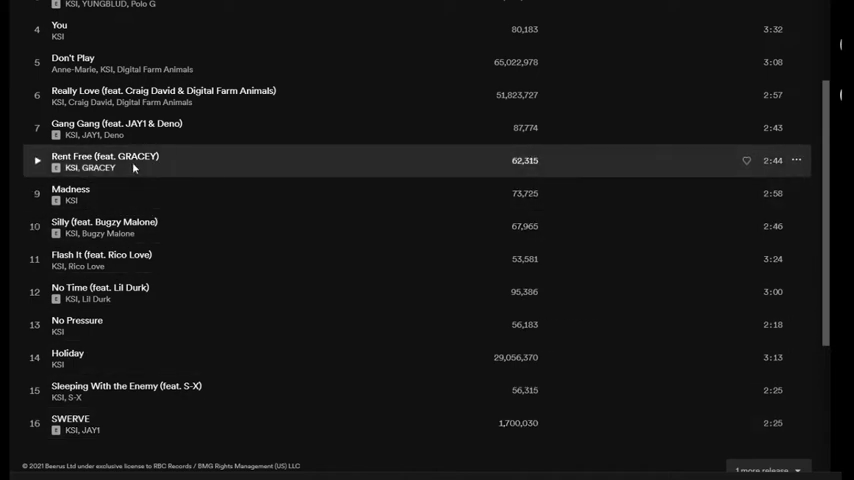
{"action": "mouse_move", "coordinate": [392, 170]}
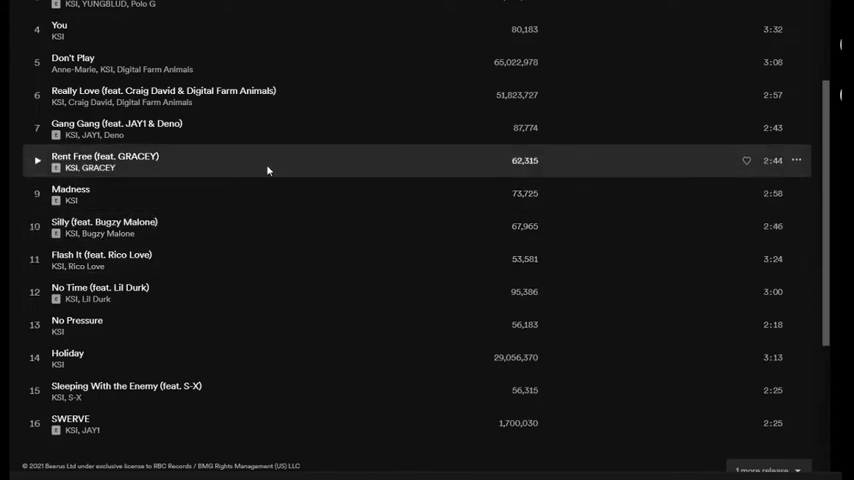
{"action": "mouse_move", "coordinate": [285, 180]}
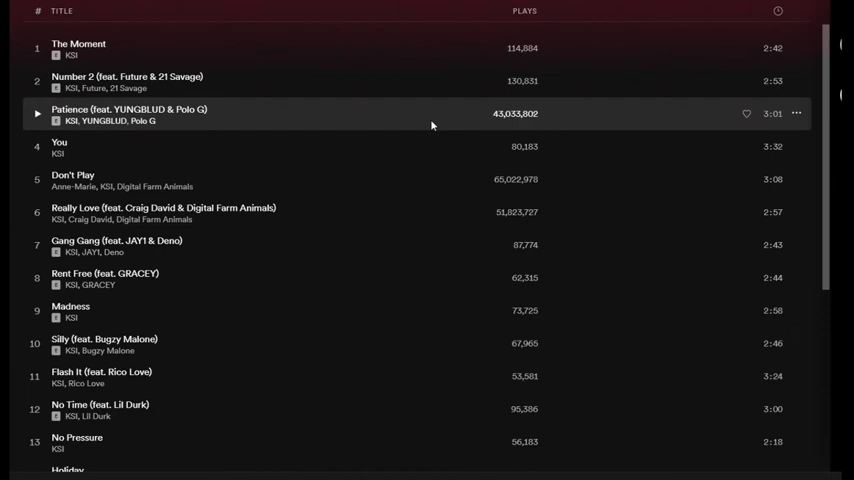
{"action": "scroll", "scroll_direction": "down", "scroll_amount": 3}
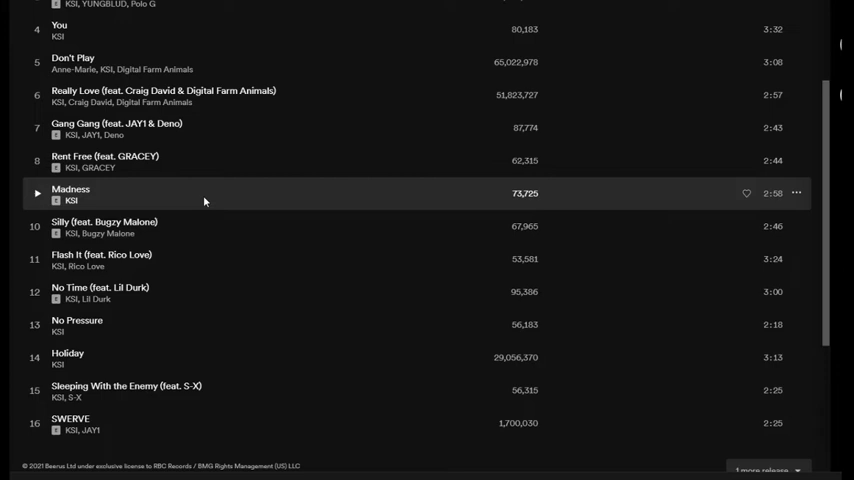
{"action": "scroll", "scroll_direction": "down", "scroll_amount": 3}
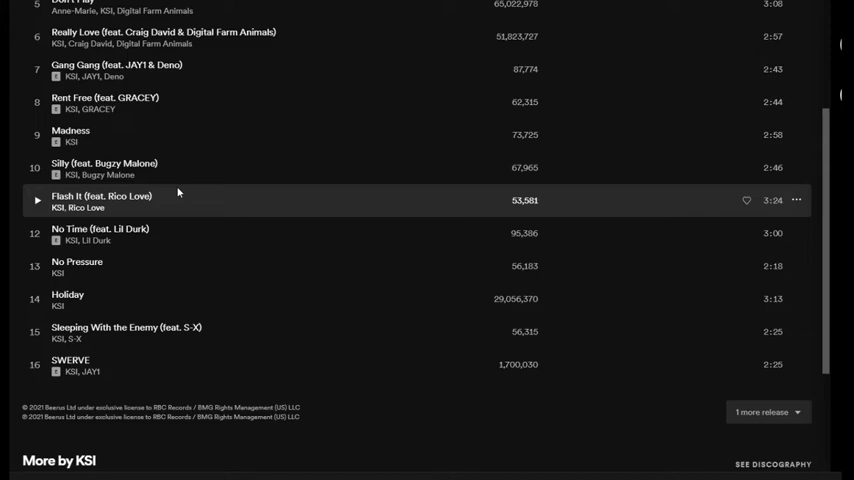
{"action": "scroll", "scroll_direction": "down", "scroll_amount": 3}
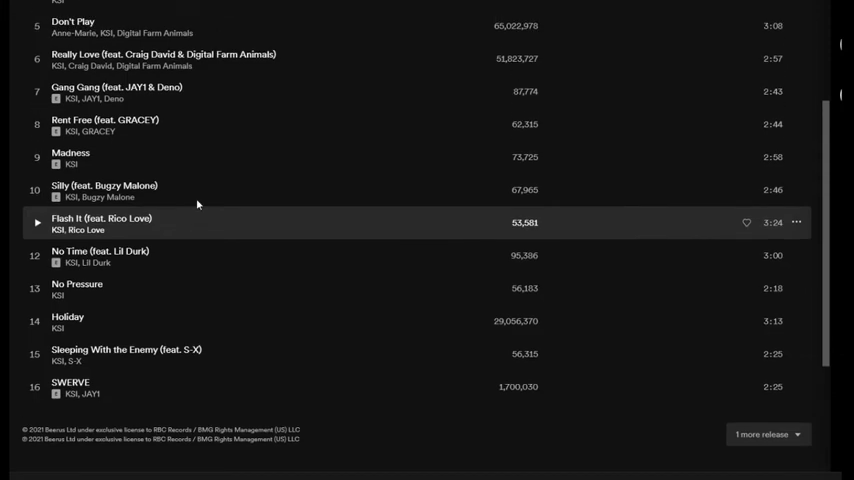
{"action": "scroll", "scroll_direction": "down", "scroll_amount": 3}
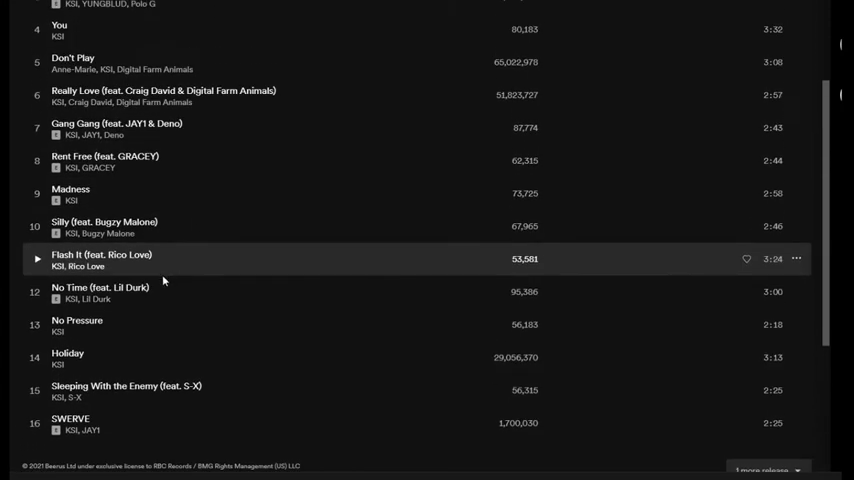
{"action": "scroll", "scroll_direction": "down", "scroll_amount": 3}
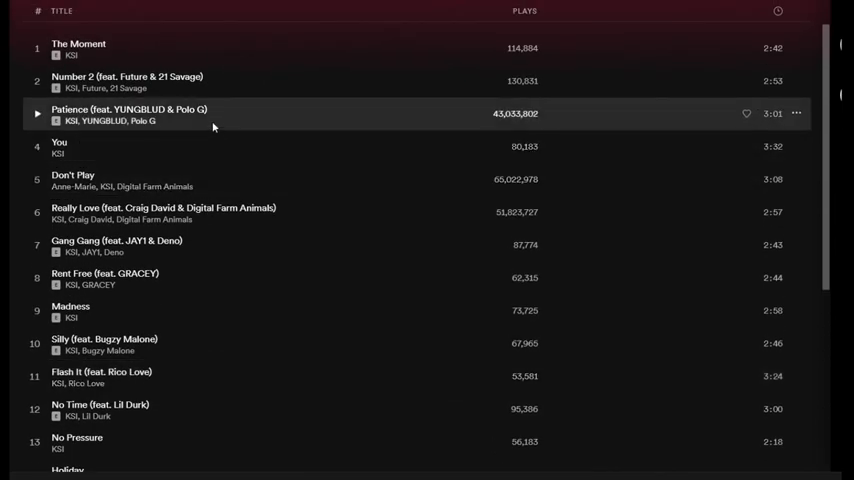
{"action": "mouse_move", "coordinate": [148, 123]}
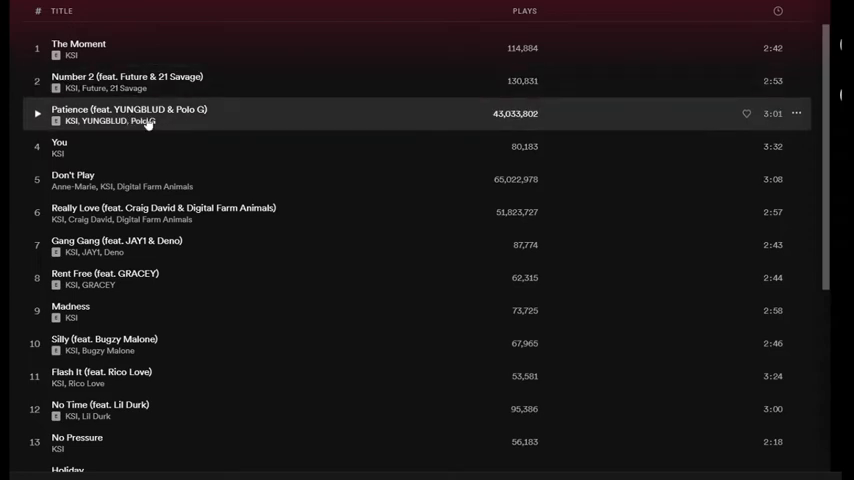
{"action": "scroll", "scroll_direction": "down", "scroll_amount": 3}
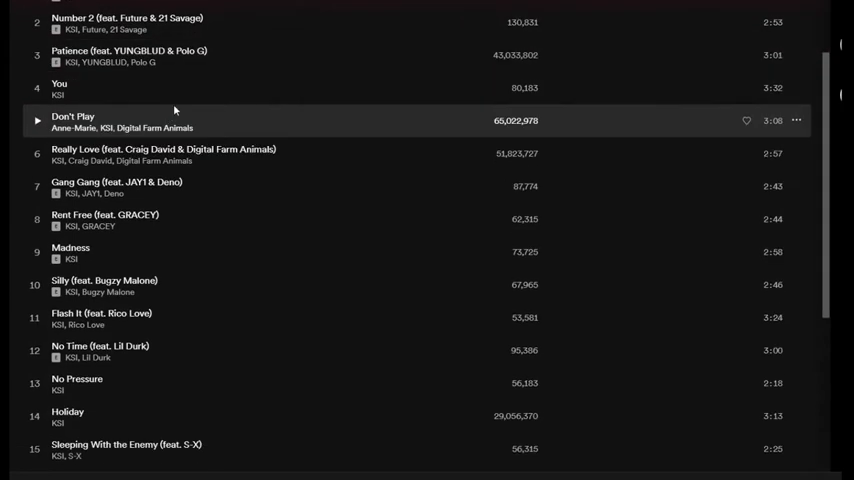
{"action": "scroll", "scroll_direction": "down", "scroll_amount": 3}
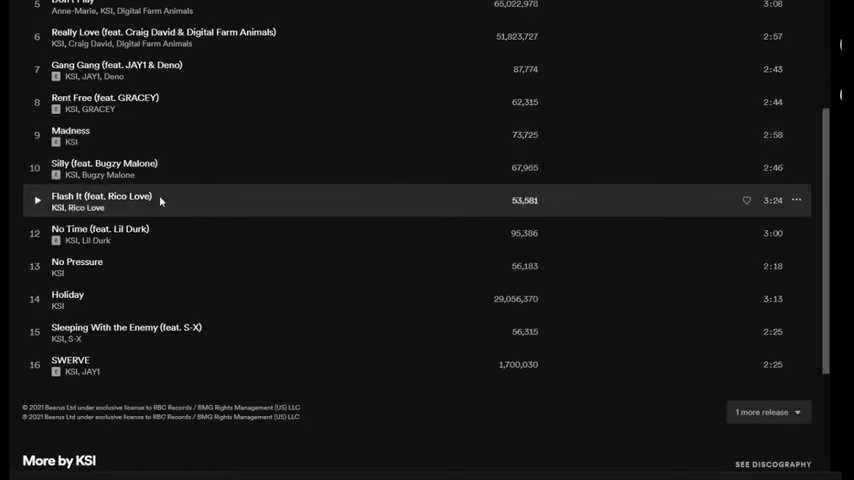
{"action": "scroll", "scroll_direction": "down", "scroll_amount": 3}
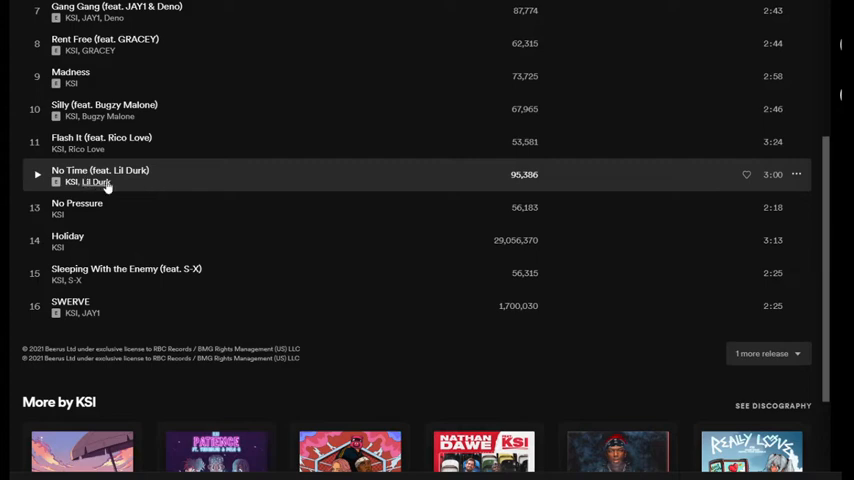
{"action": "scroll", "scroll_direction": "down", "scroll_amount": 3}
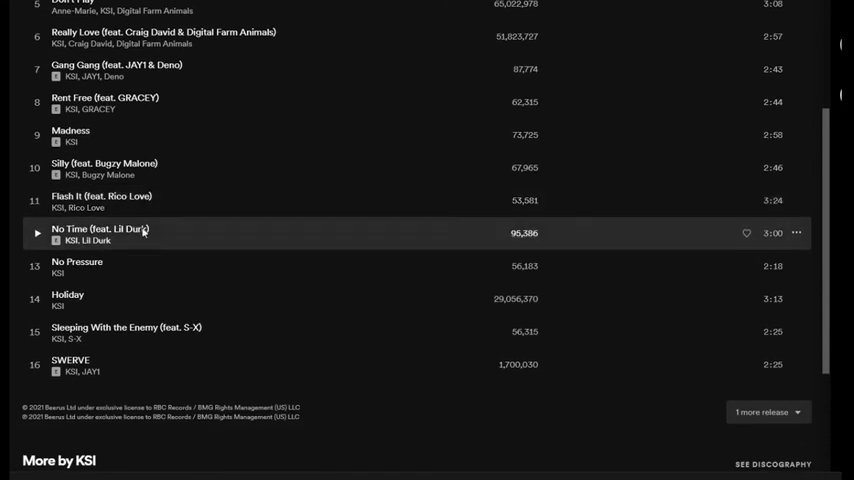
{"action": "scroll", "scroll_direction": "down", "scroll_amount": 3}
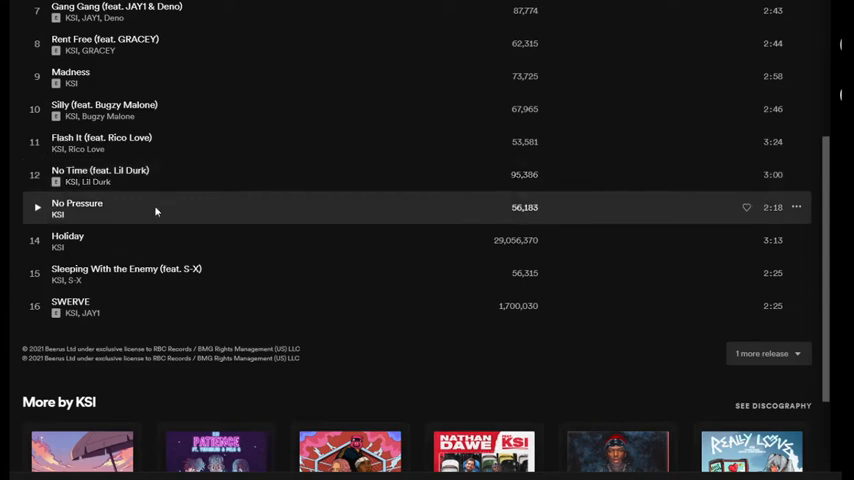
{"action": "mouse_move", "coordinate": [163, 216]}
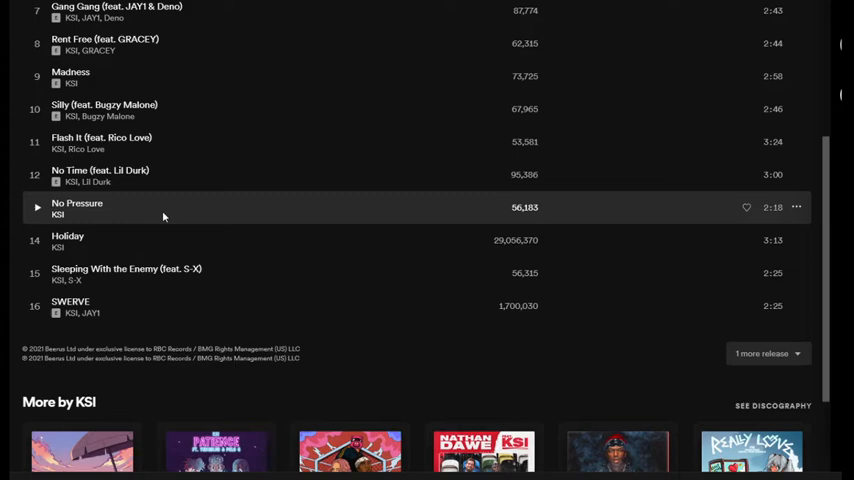
{"action": "mouse_move", "coordinate": [145, 208]}
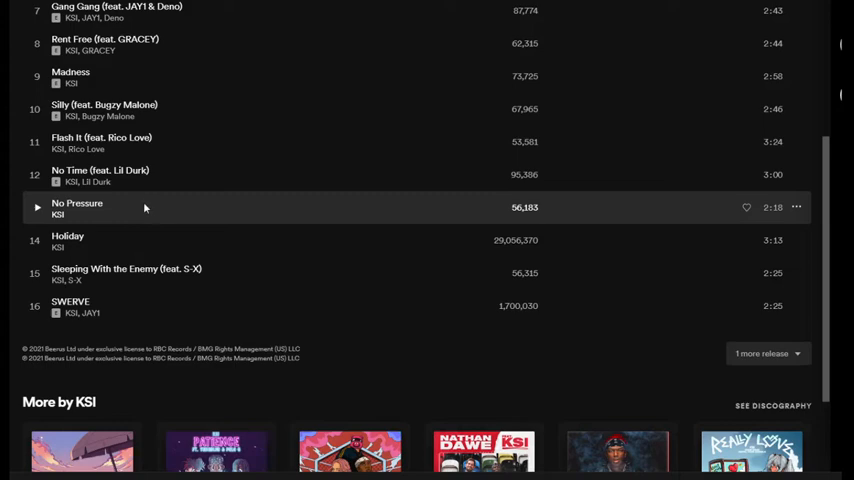
{"action": "scroll", "scroll_direction": "down", "scroll_amount": 3}
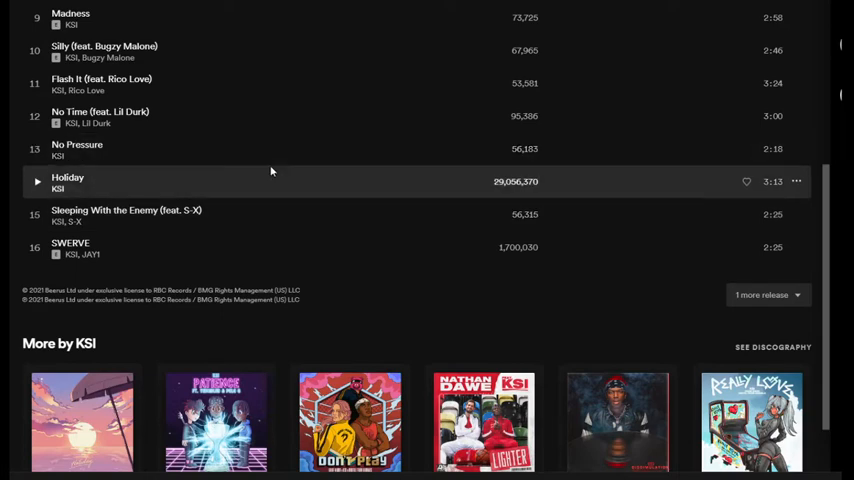
{"action": "mouse_move", "coordinate": [258, 148]}
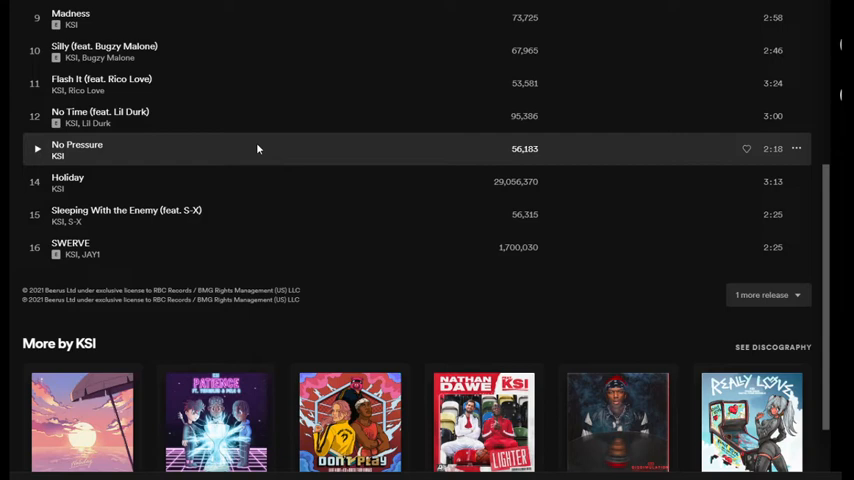
{"action": "mouse_move", "coordinate": [232, 181]}
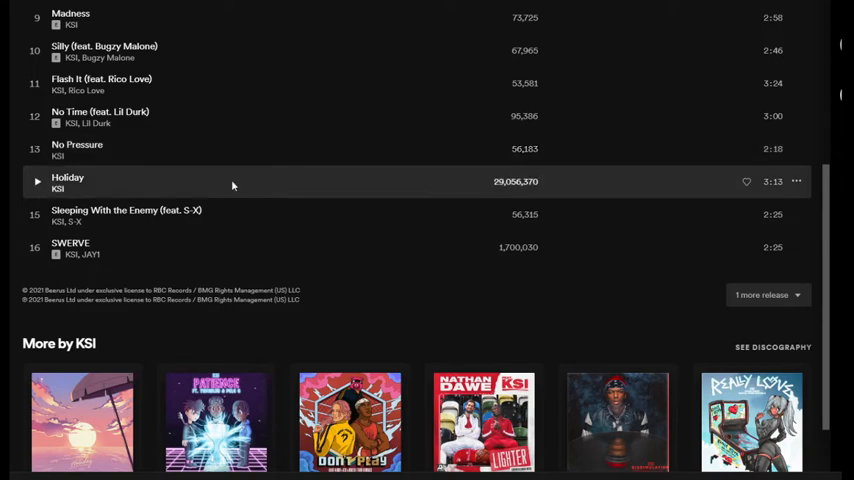
{"action": "mouse_move", "coordinate": [240, 218]}
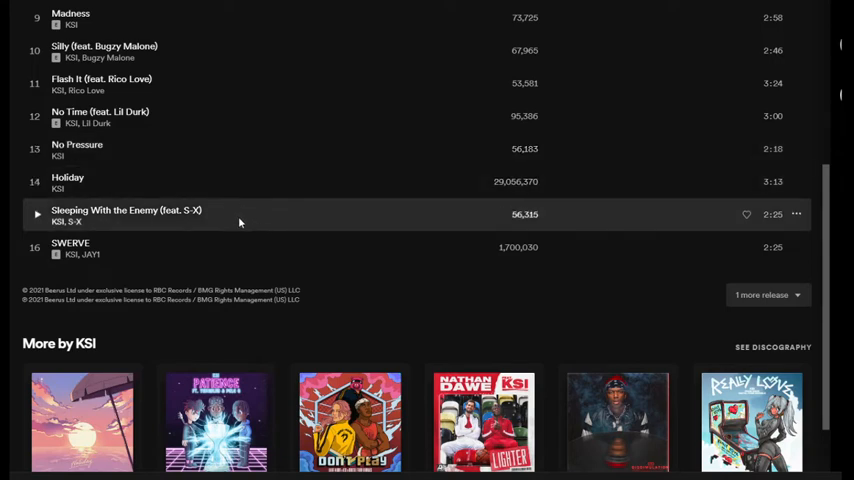
{"action": "mouse_move", "coordinate": [233, 217]}
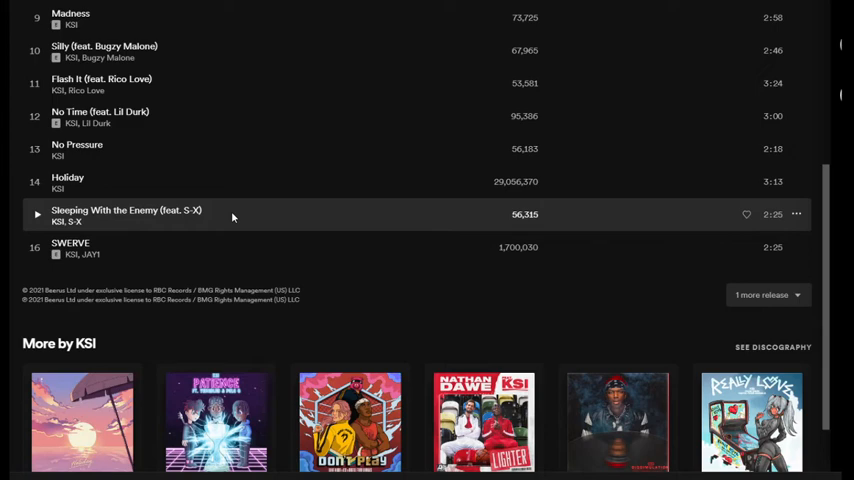
{"action": "scroll", "scroll_direction": "up", "scroll_amount": 3}
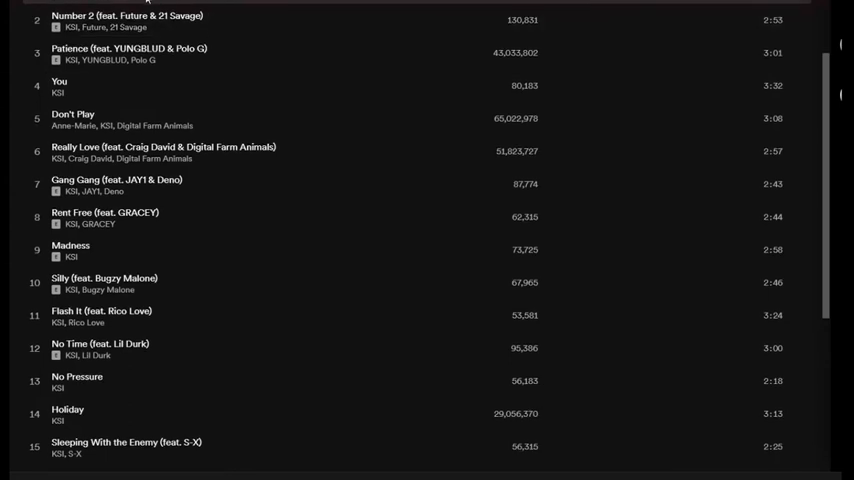
{"action": "scroll", "scroll_direction": "down", "scroll_amount": 3}
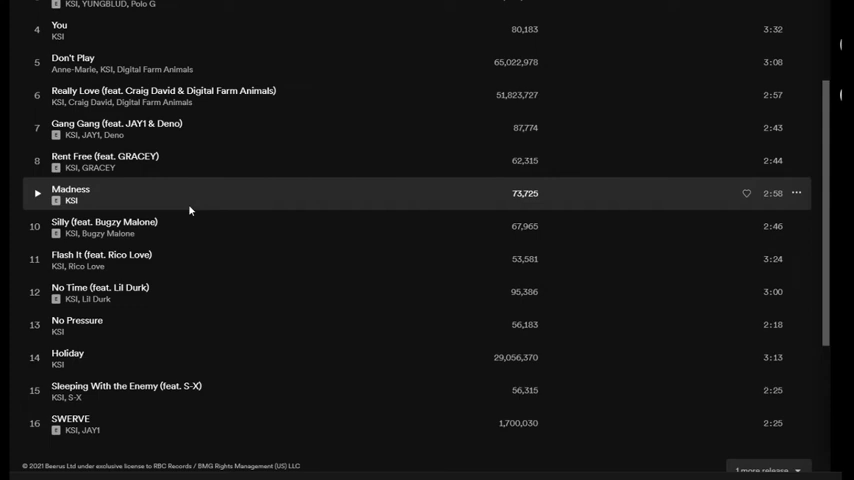
{"action": "mouse_move", "coordinate": [133, 305]}
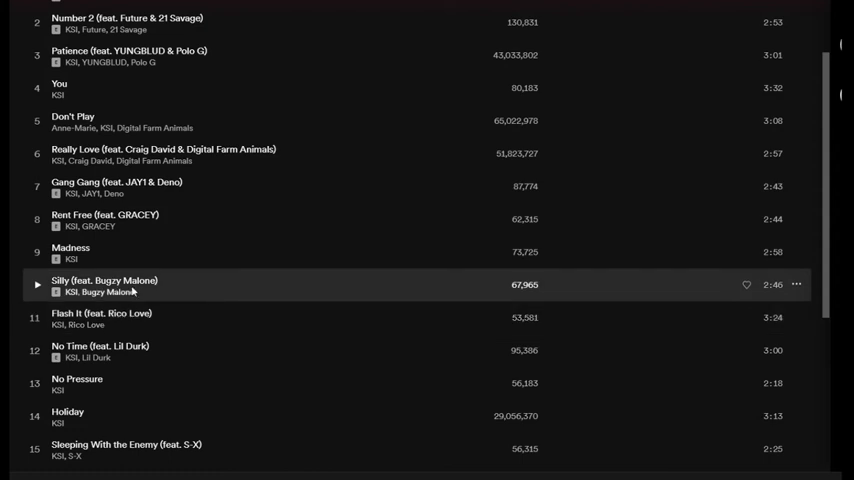
{"action": "scroll", "scroll_direction": "up", "scroll_amount": 3}
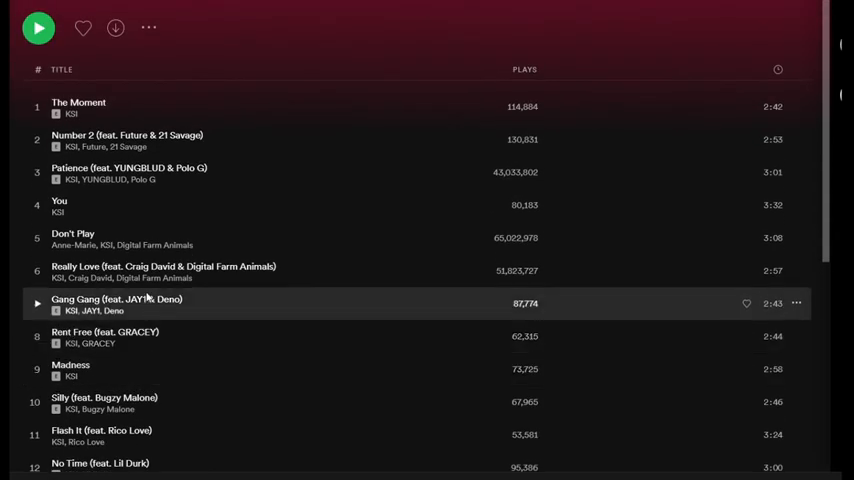
{"action": "mouse_move", "coordinate": [157, 146]}
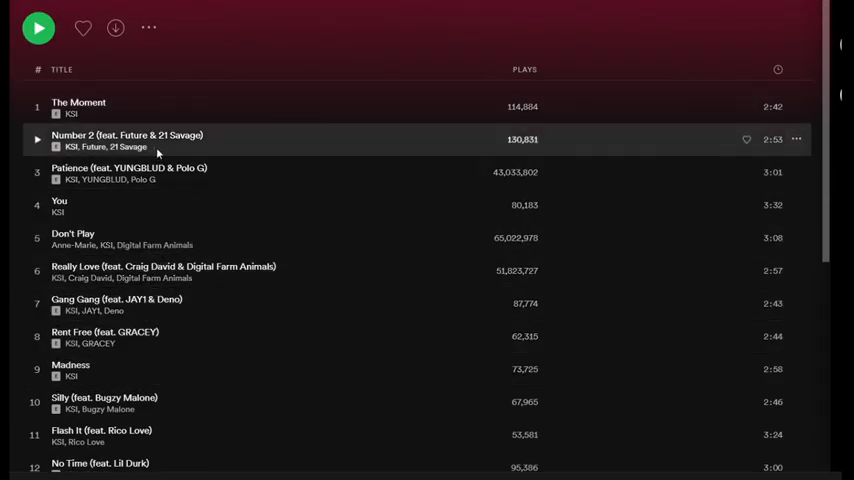
{"action": "scroll", "scroll_direction": "down", "scroll_amount": 3}
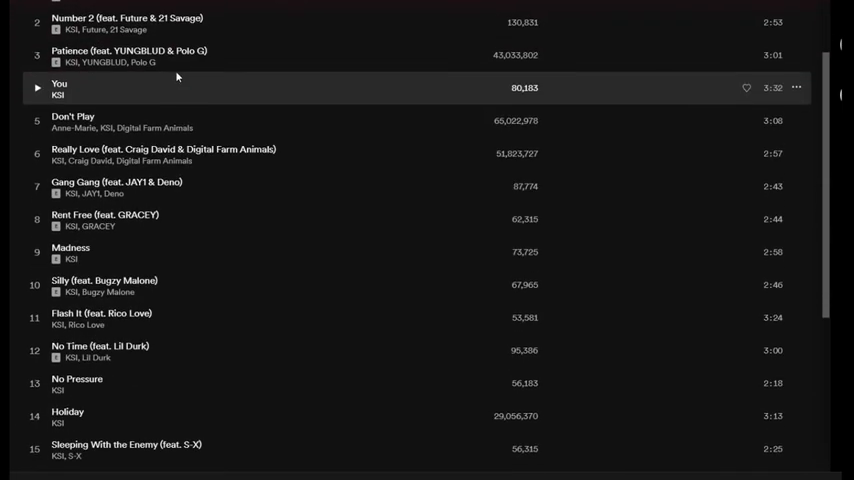
{"action": "scroll", "scroll_direction": "down", "scroll_amount": 3}
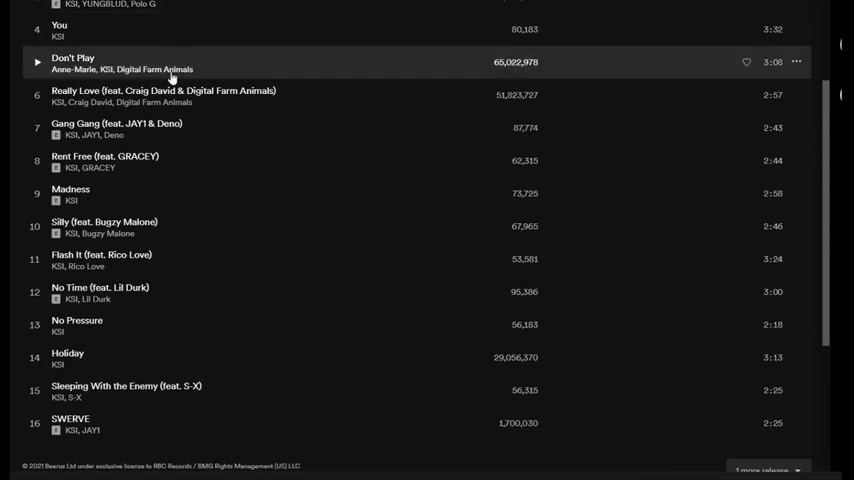
{"action": "scroll", "scroll_direction": "down", "scroll_amount": 3}
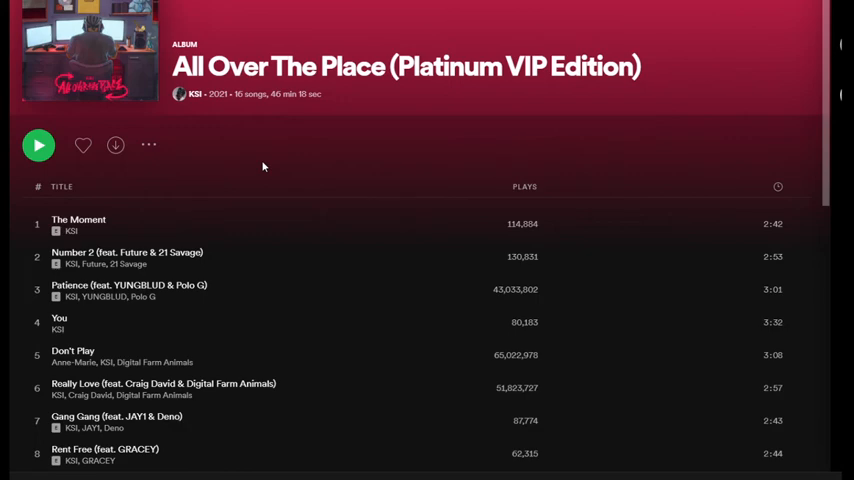
{"action": "scroll", "scroll_direction": "down", "scroll_amount": 3}
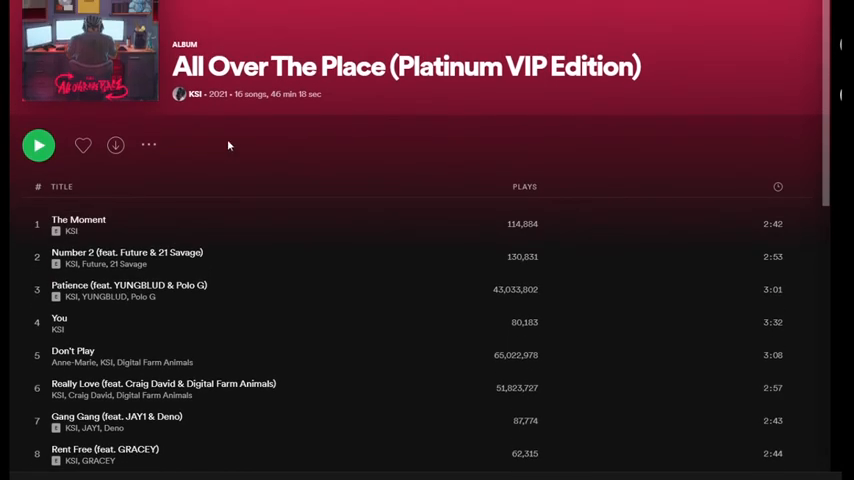
{"action": "mouse_move", "coordinate": [223, 115]}
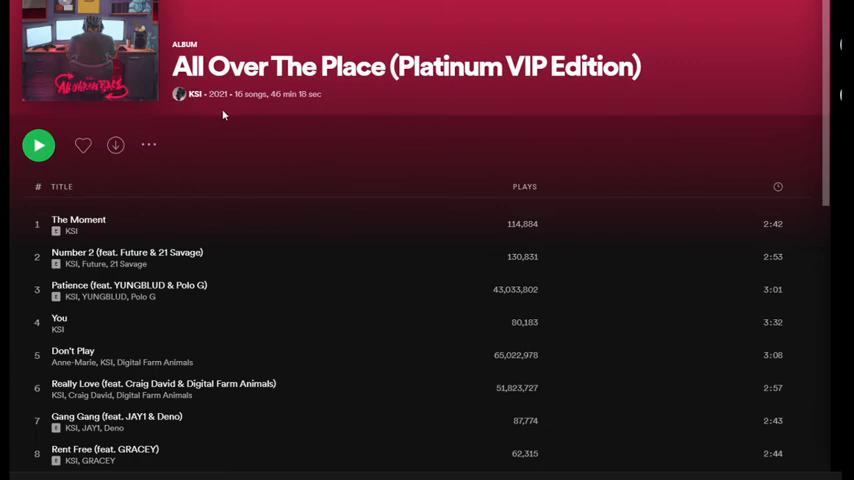
{"action": "mouse_move", "coordinate": [216, 110]}
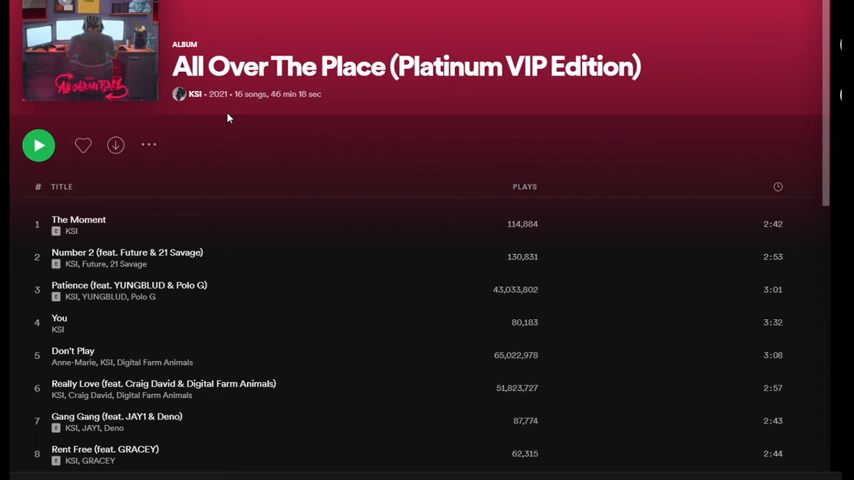
{"action": "mouse_move", "coordinate": [238, 120]}
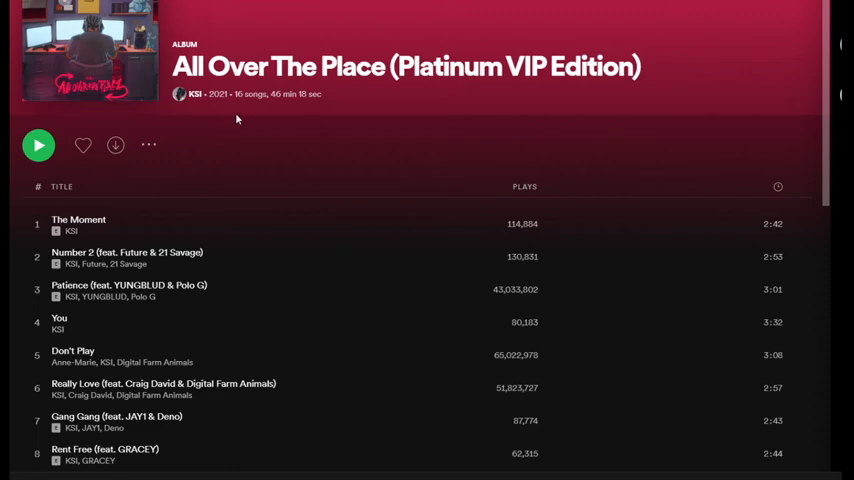
{"action": "scroll", "scroll_direction": "down", "scroll_amount": 3}
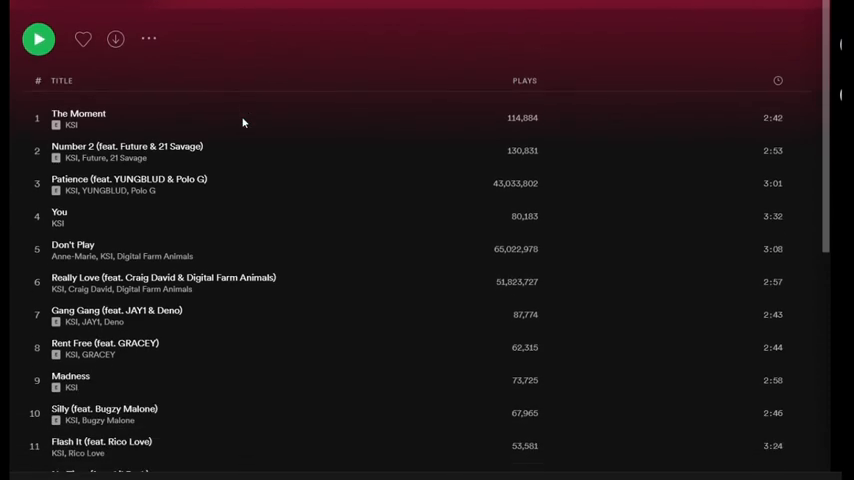
{"action": "scroll", "scroll_direction": "down", "scroll_amount": 3}
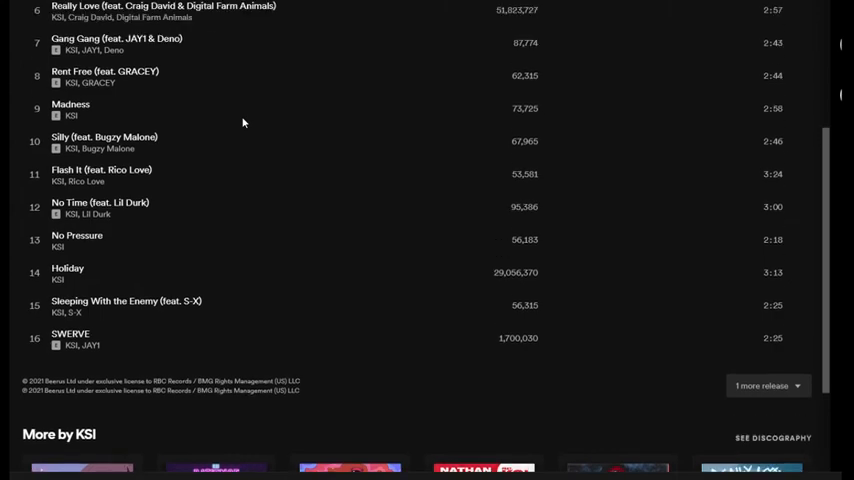
{"action": "scroll", "scroll_direction": "up", "scroll_amount": 3}
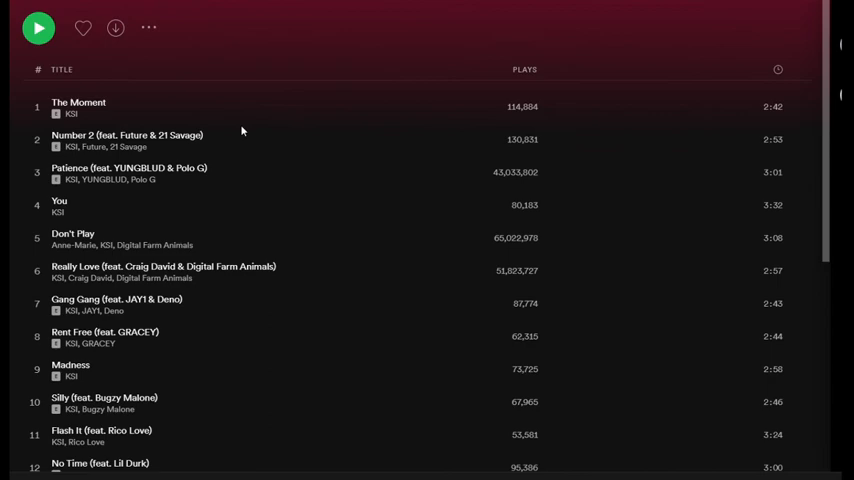
{"action": "scroll", "scroll_direction": "down", "scroll_amount": 3}
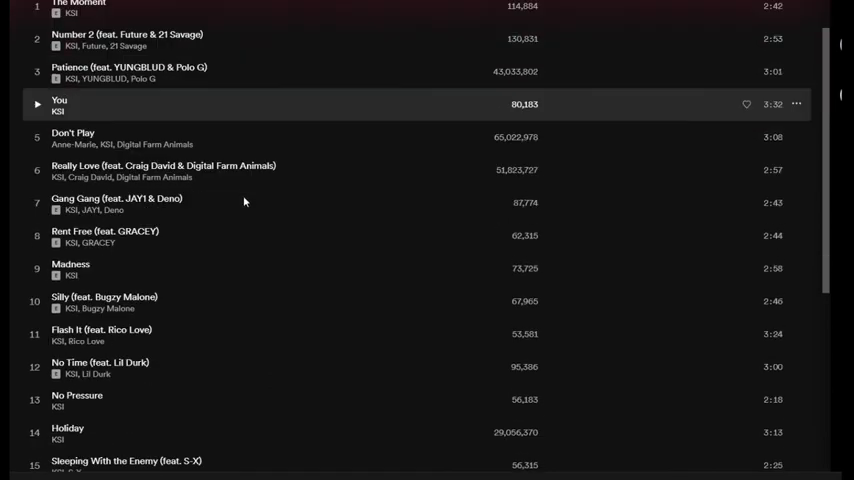
{"action": "scroll", "scroll_direction": "down", "scroll_amount": 3}
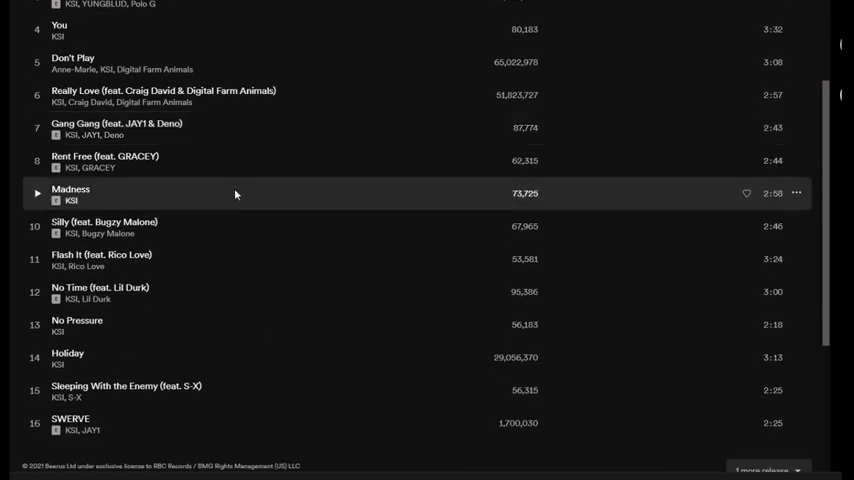
{"action": "scroll", "scroll_direction": "down", "scroll_amount": 3}
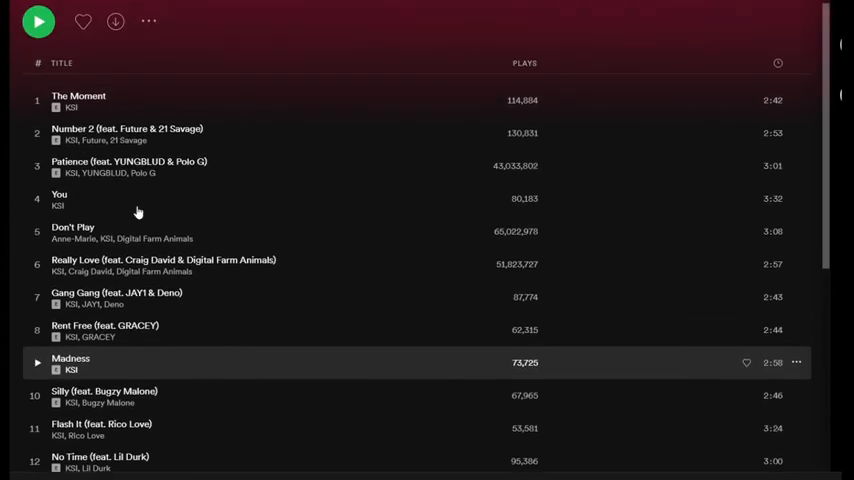
{"action": "scroll", "scroll_direction": "up", "scroll_amount": 3}
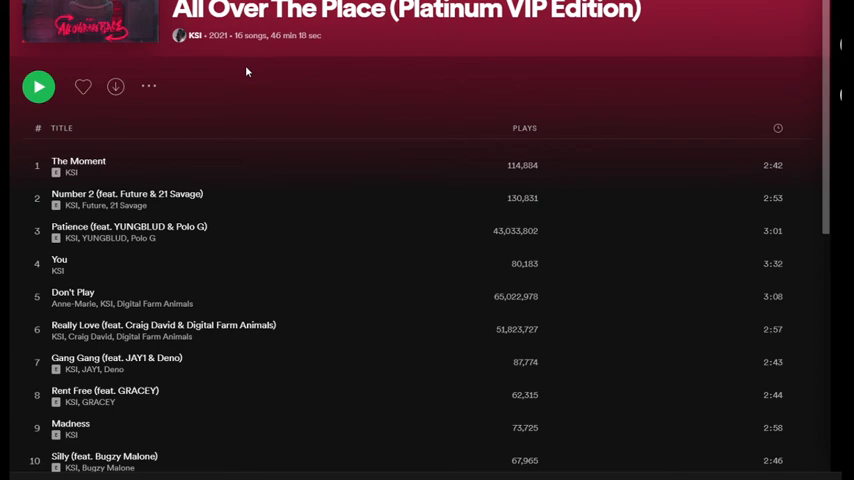
{"action": "mouse_move", "coordinate": [217, 84]}
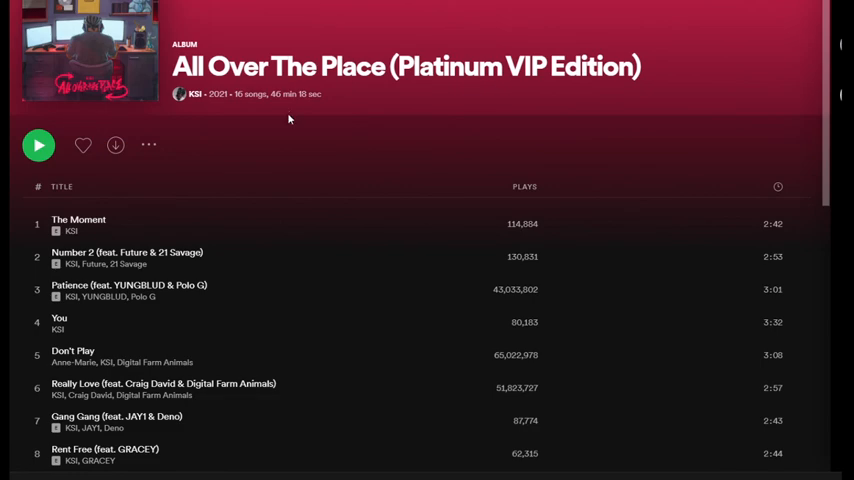
{"action": "scroll", "scroll_direction": "down", "scroll_amount": 3}
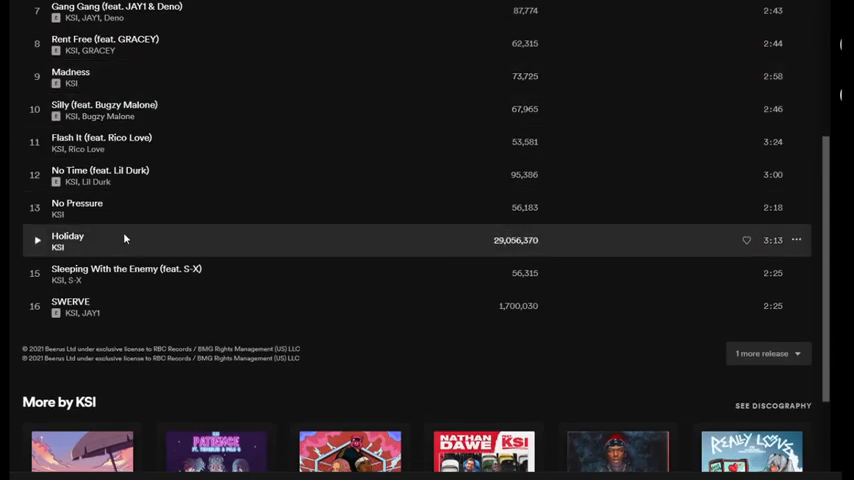
{"action": "scroll", "scroll_direction": "up", "scroll_amount": 3}
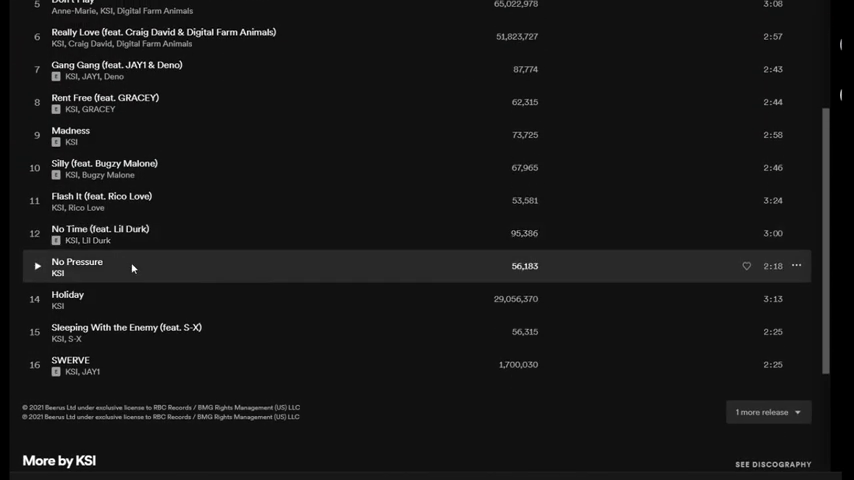
{"action": "scroll", "scroll_direction": "up", "scroll_amount": 3}
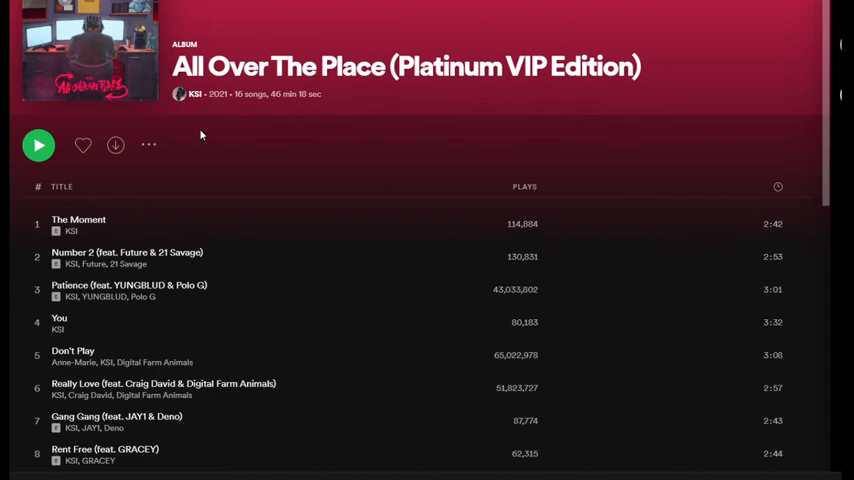
{"action": "scroll", "scroll_direction": "down", "scroll_amount": 3}
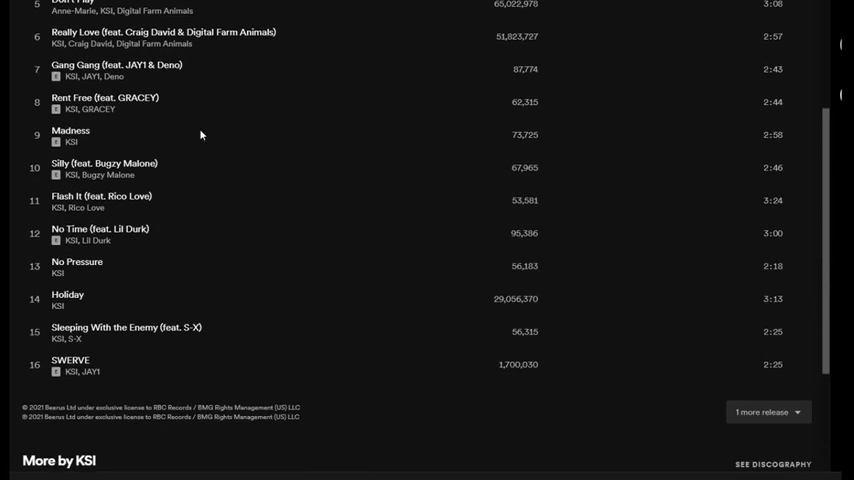
{"action": "scroll", "scroll_direction": "up", "scroll_amount": 3}
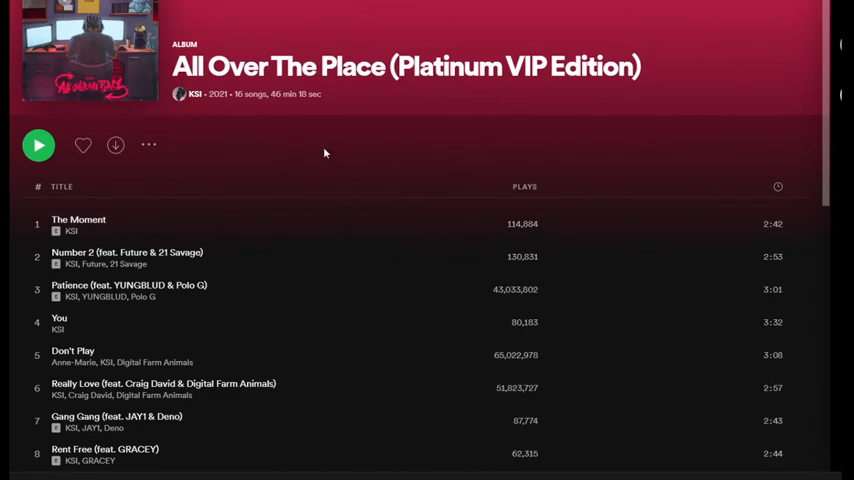
{"action": "scroll", "scroll_direction": "down", "scroll_amount": 3}
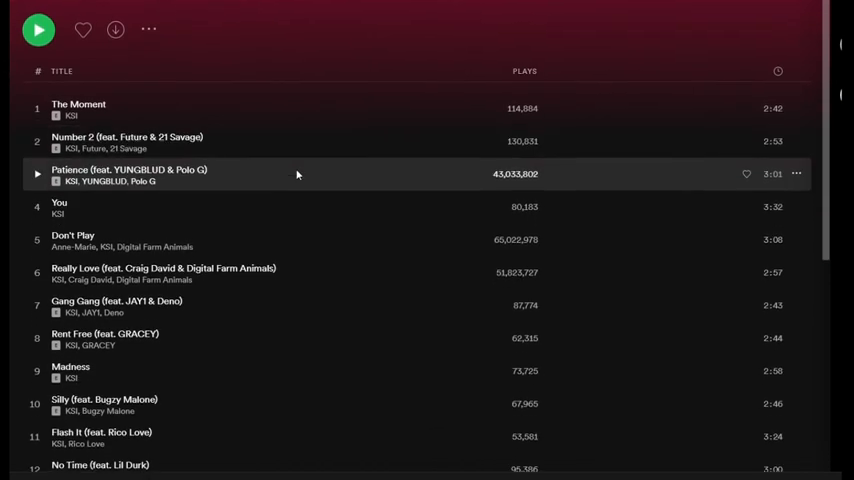
{"action": "scroll", "scroll_direction": "down", "scroll_amount": 3}
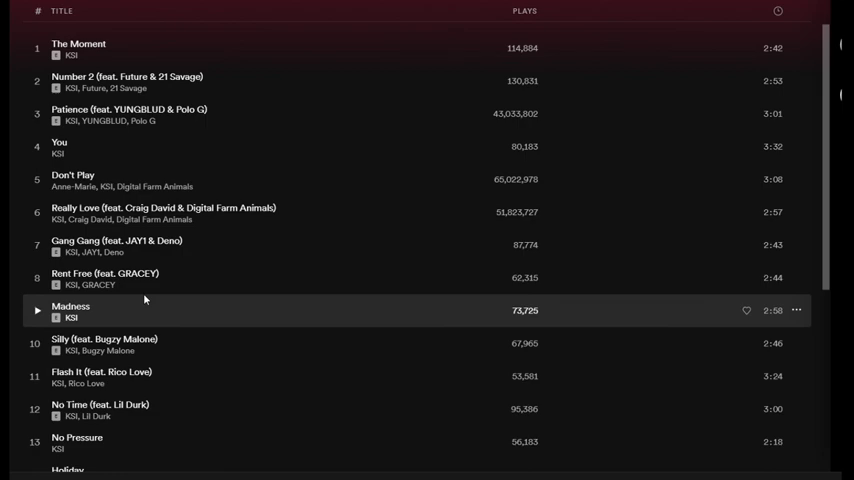
{"action": "scroll", "scroll_direction": "down", "scroll_amount": 3}
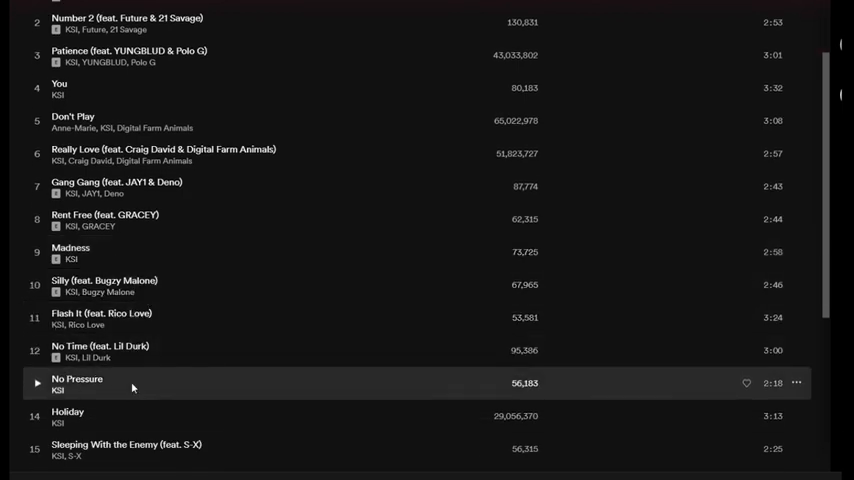
{"action": "scroll", "scroll_direction": "down", "scroll_amount": 3}
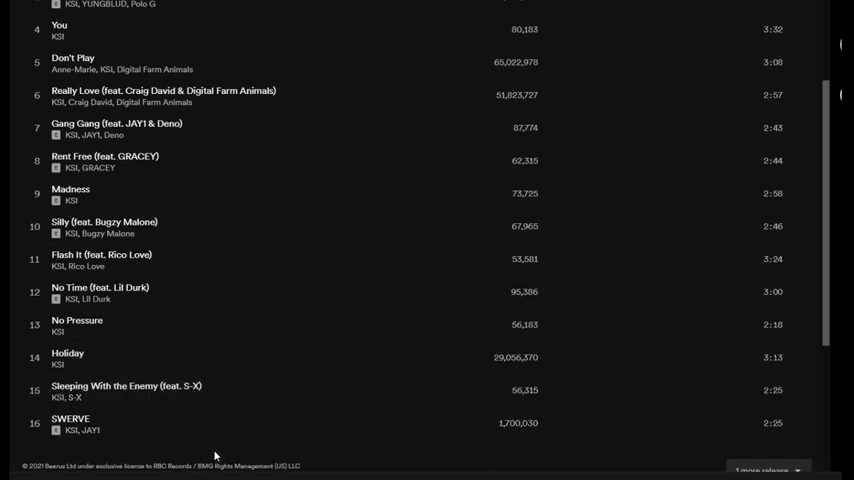
{"action": "scroll", "scroll_direction": "up", "scroll_amount": 3}
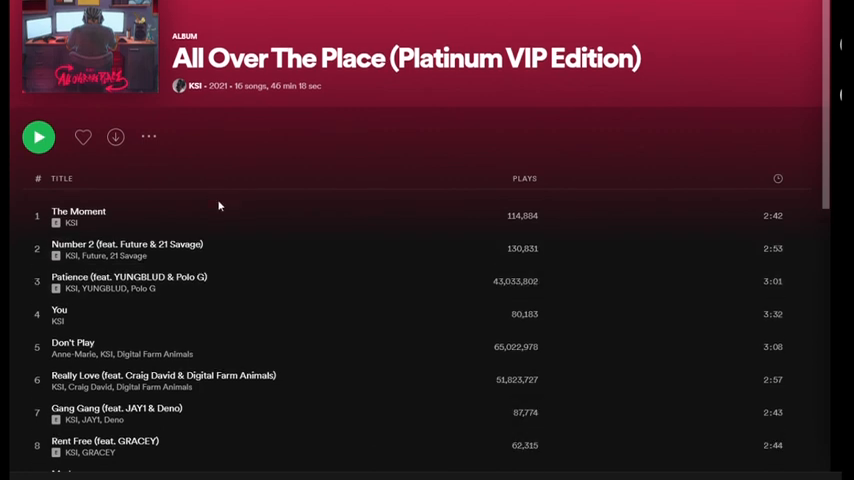
{"action": "scroll", "scroll_direction": "down", "scroll_amount": 3}
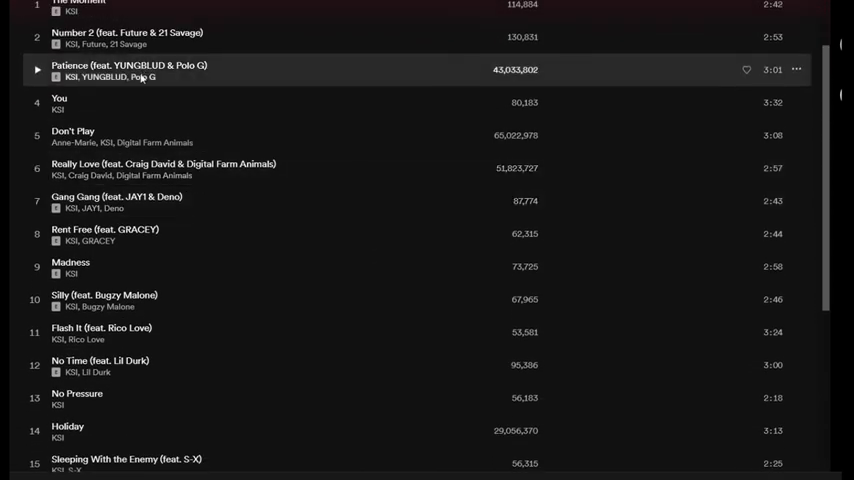
{"action": "scroll", "scroll_direction": "down", "scroll_amount": 3}
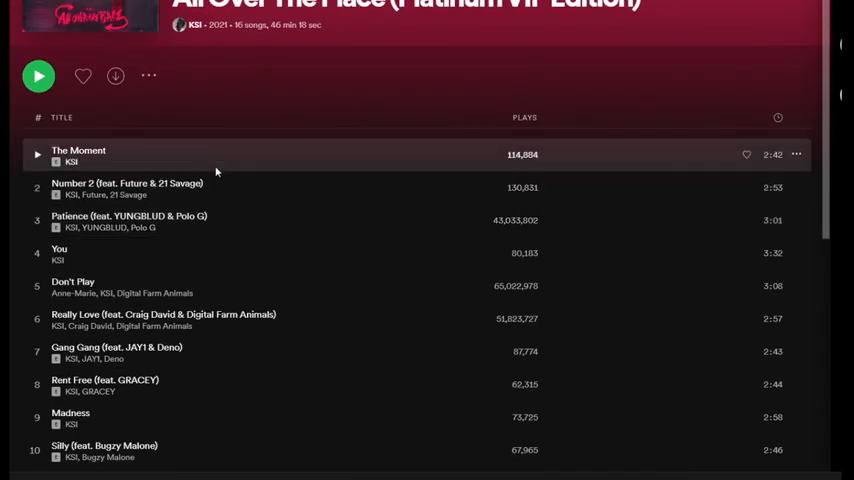
{"action": "mouse_move", "coordinate": [202, 163]}
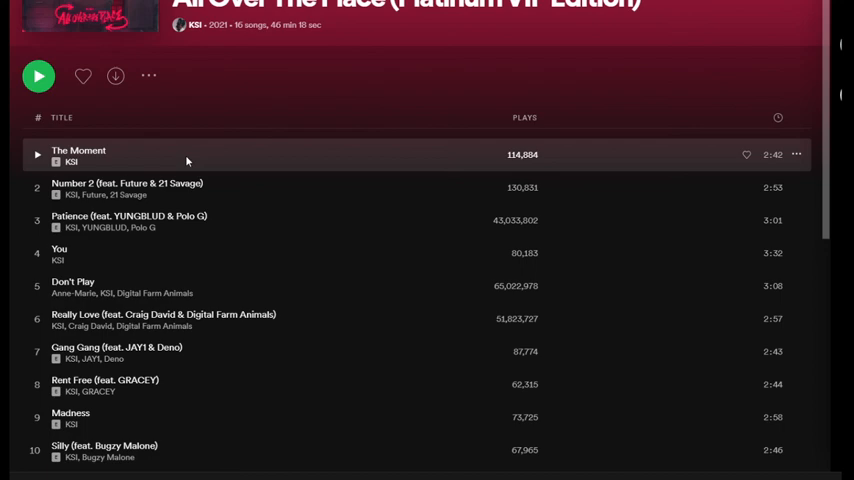
{"action": "scroll", "scroll_direction": "down", "scroll_amount": 3}
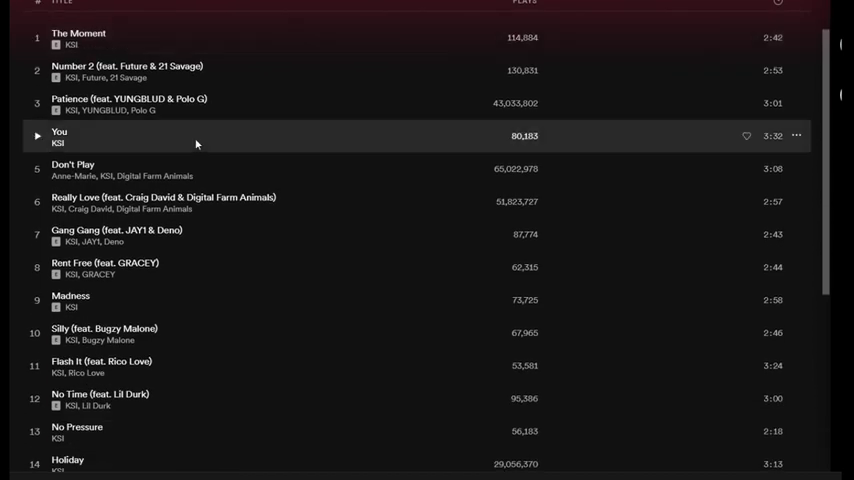
{"action": "scroll", "scroll_direction": "down", "scroll_amount": 3}
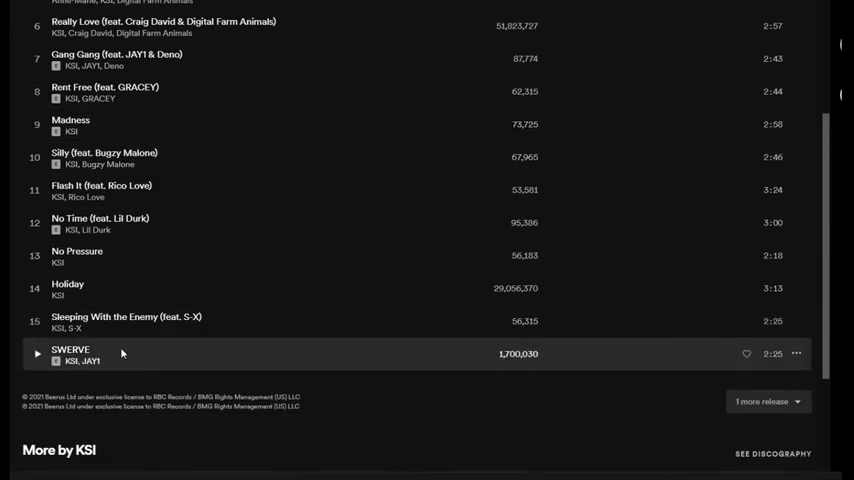
{"action": "scroll", "scroll_direction": "up", "scroll_amount": 3}
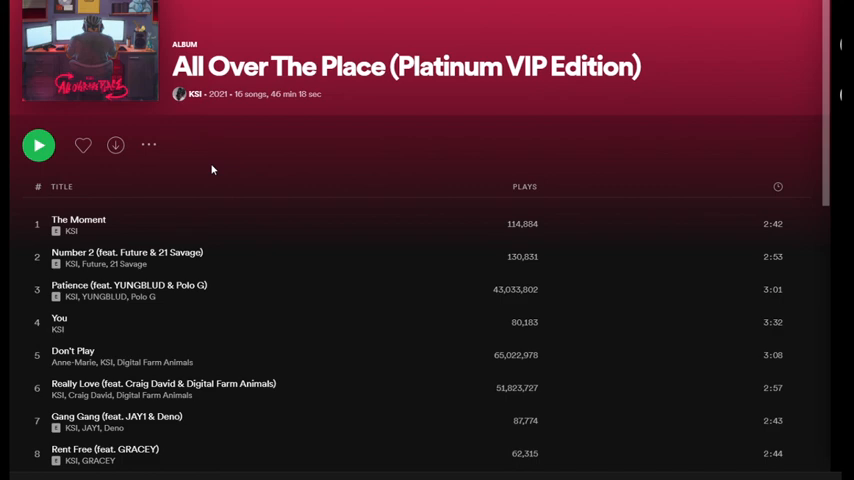
{"action": "mouse_move", "coordinate": [211, 148]}
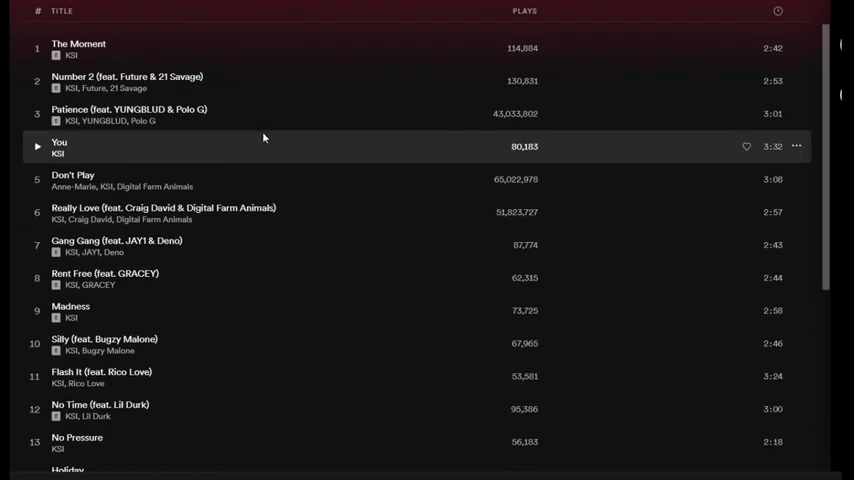
{"action": "scroll", "scroll_direction": "down", "scroll_amount": 3}
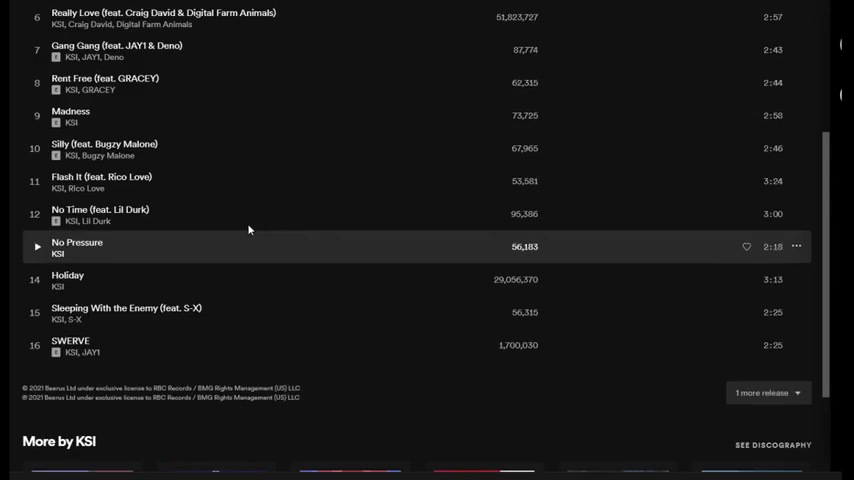